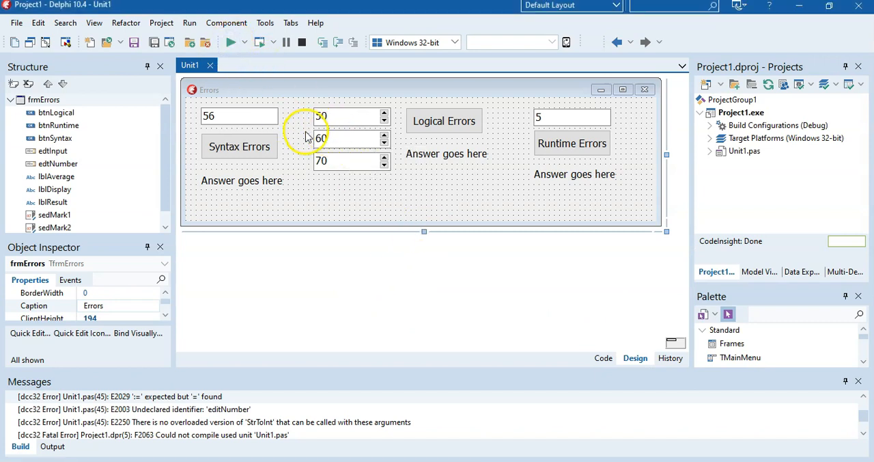
Run the Errors project and dismiss the Compile report showing four errors.
{"action": "left_click", "coordinate": [229, 42]}
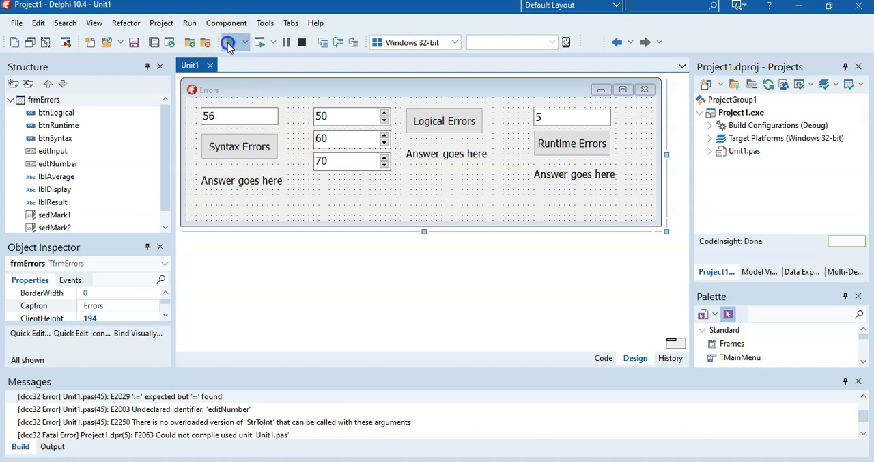
{"action": "left_click", "coordinate": [227, 43]}
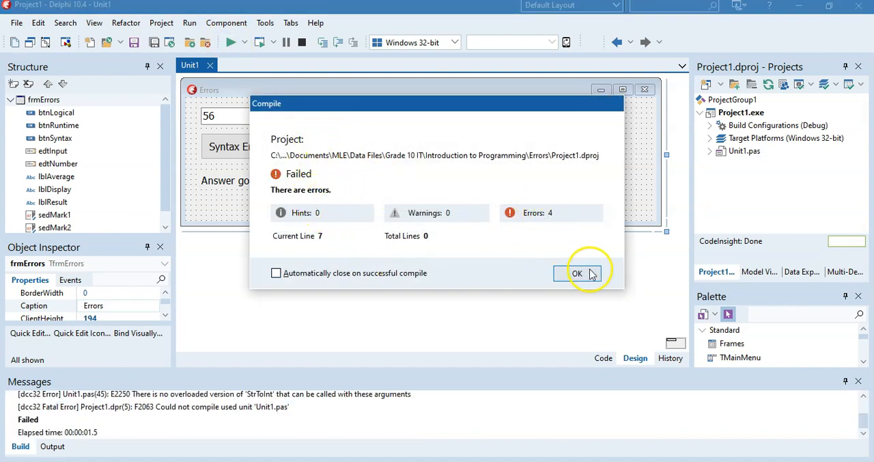
{"action": "left_click", "coordinate": [576, 273]}
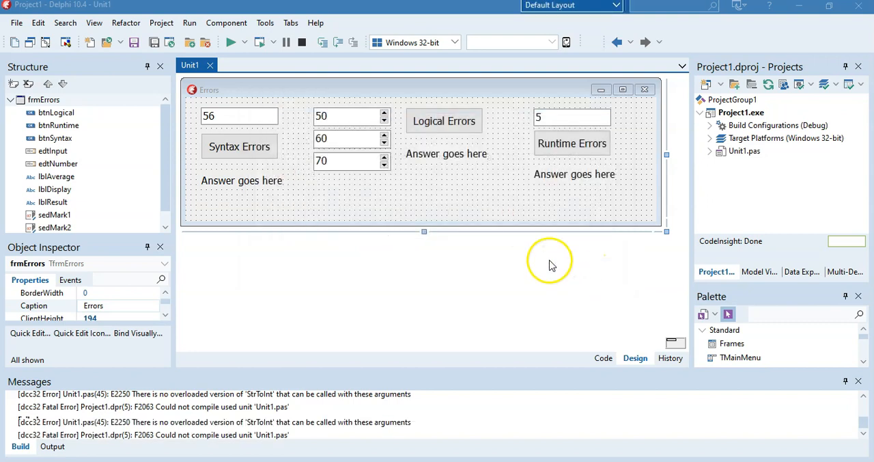
{"action": "left_click", "coordinate": [602, 357]}
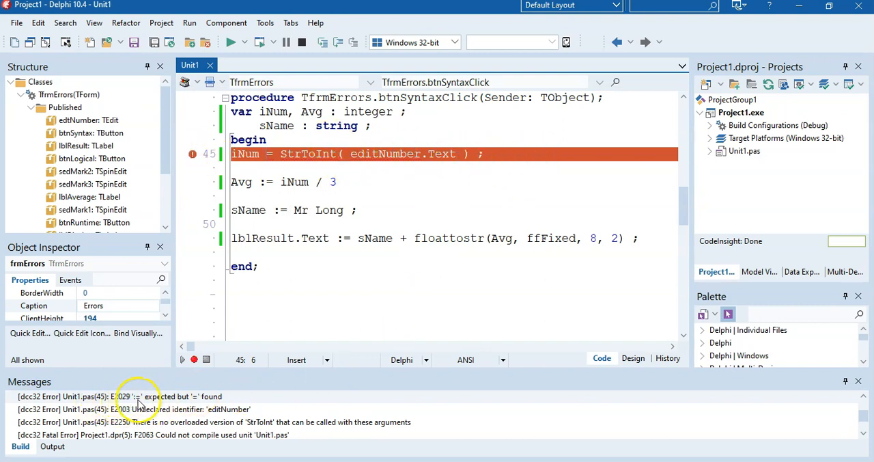
{"action": "mouse_move", "coordinate": [198, 405]}
{"action": "type", "text": ":"}
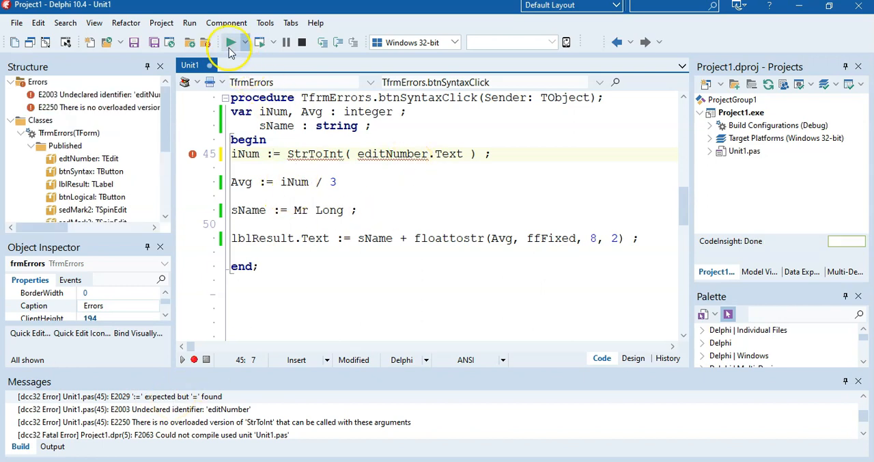
Change '=' to ':=' on line 45, recompile, and correct editNumber to edtNumber.
{"action": "left_click", "coordinate": [230, 43]}
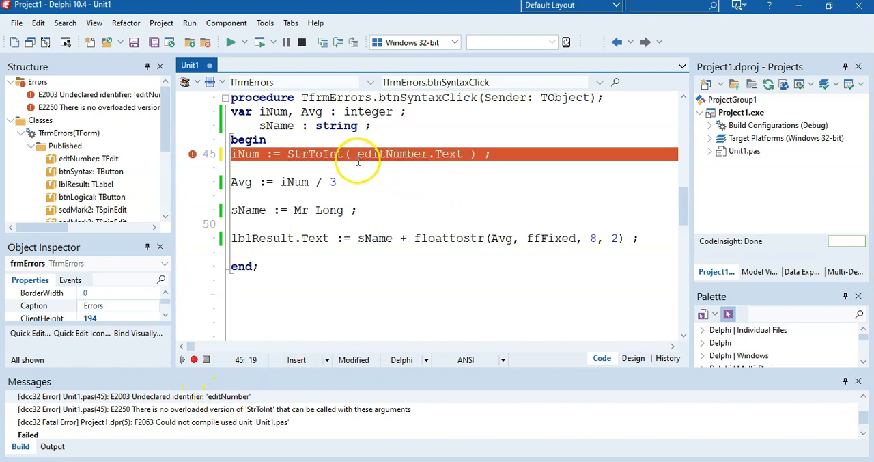
{"action": "mouse_move", "coordinate": [423, 153]}
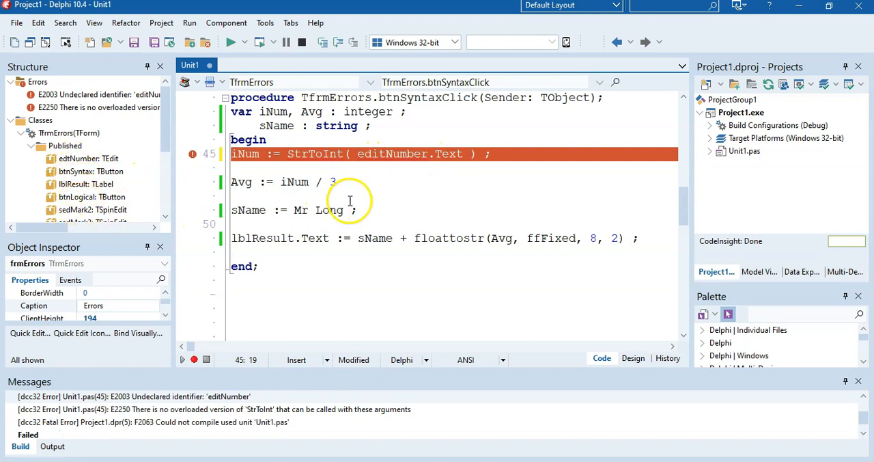
{"action": "double_click", "coordinate": [393, 153]}
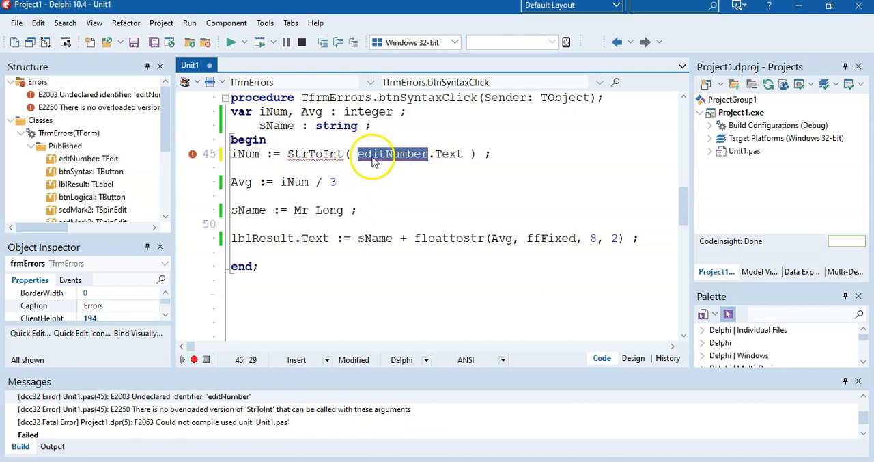
{"action": "left_click", "coordinate": [378, 154]}
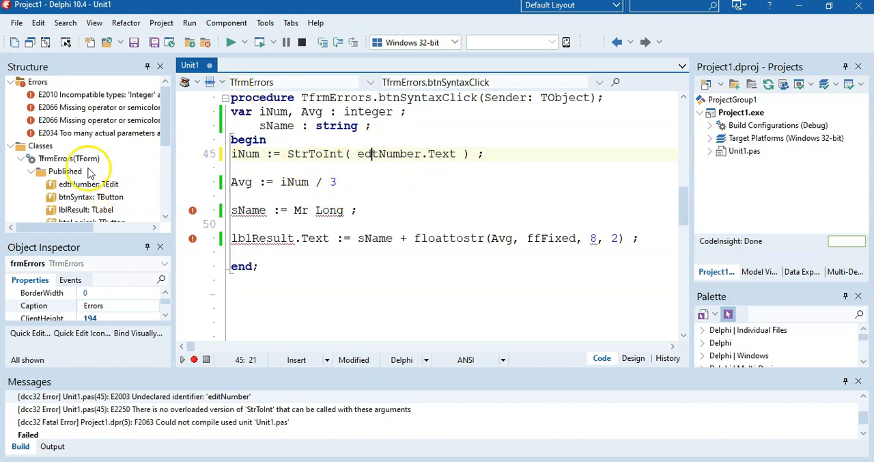
{"action": "mouse_move", "coordinate": [371, 154]}
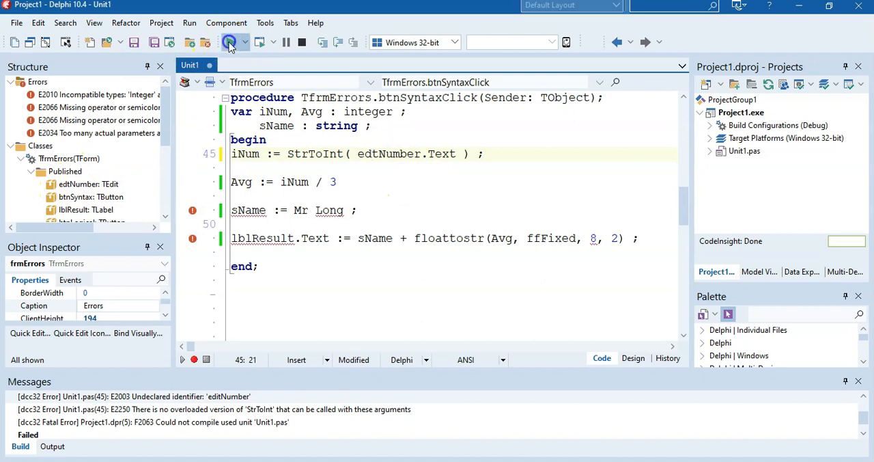
Remove Avg from the integer list, declare 'Avg : real ;' on its own line, and recompile.
{"action": "left_click", "coordinate": [231, 42]}
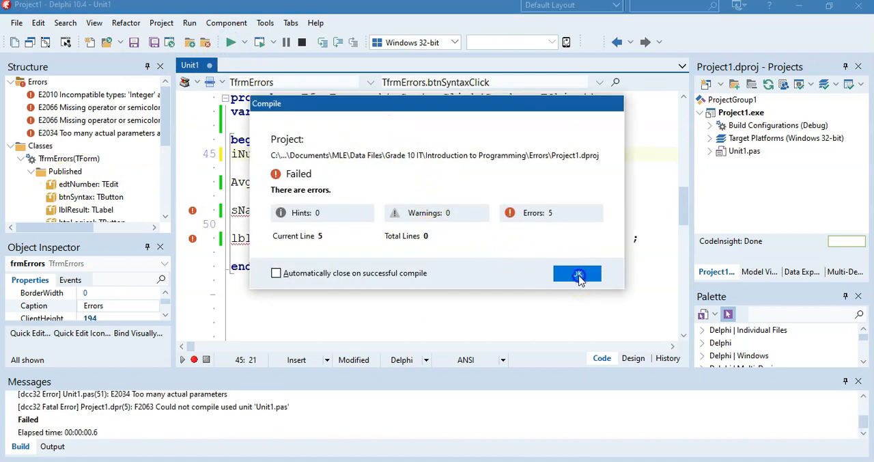
{"action": "left_click", "coordinate": [577, 274]}
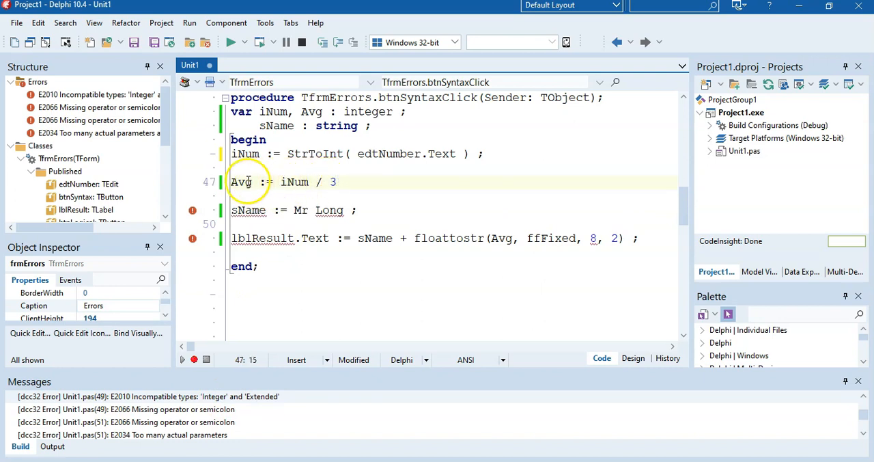
{"action": "mouse_move", "coordinate": [269, 398]}
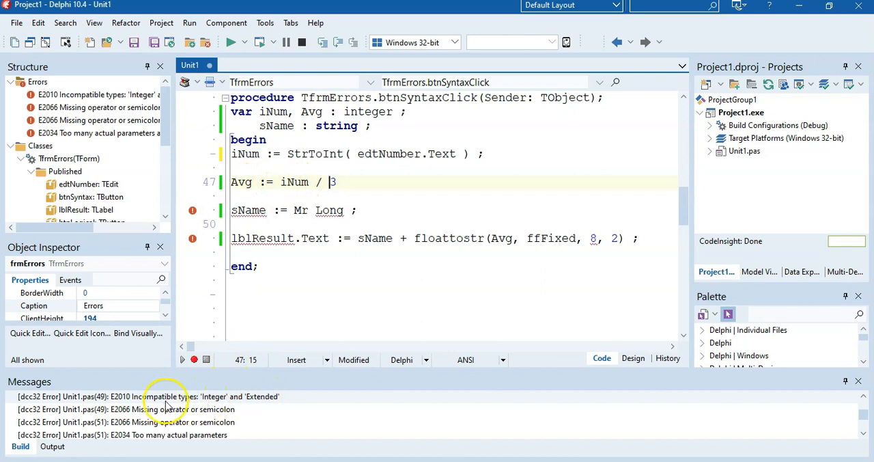
{"action": "mouse_move", "coordinate": [205, 406]}
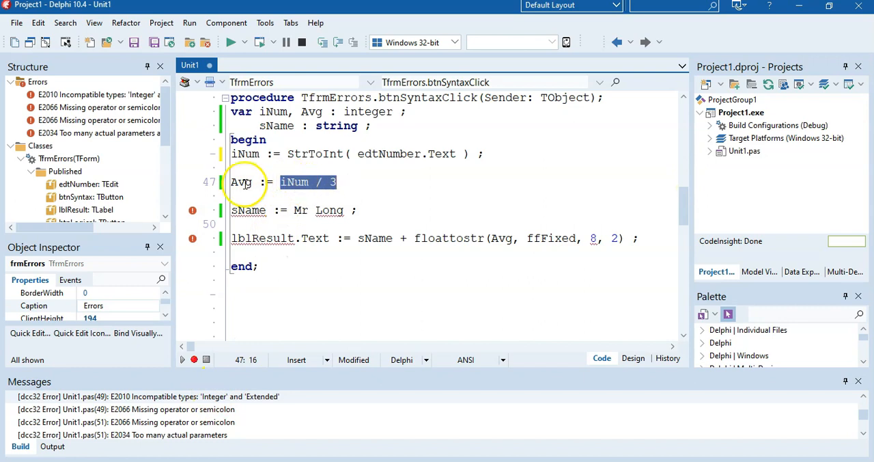
{"action": "double_click", "coordinate": [312, 112]}
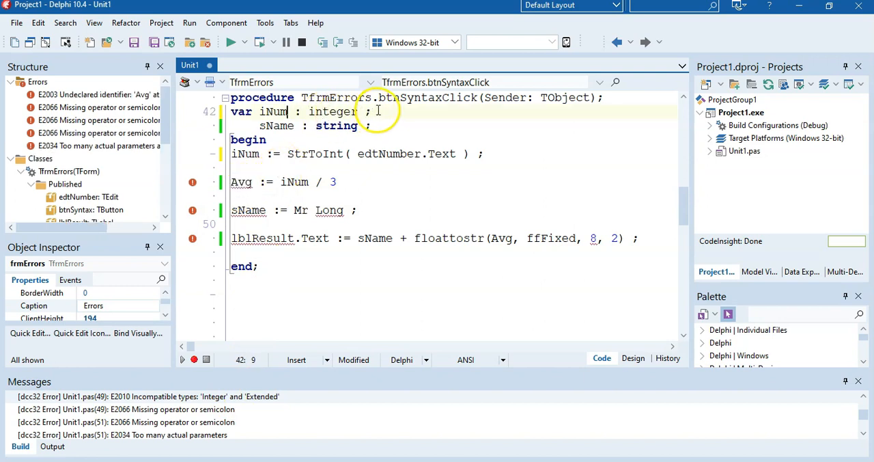
{"action": "key", "text": "Enter"}
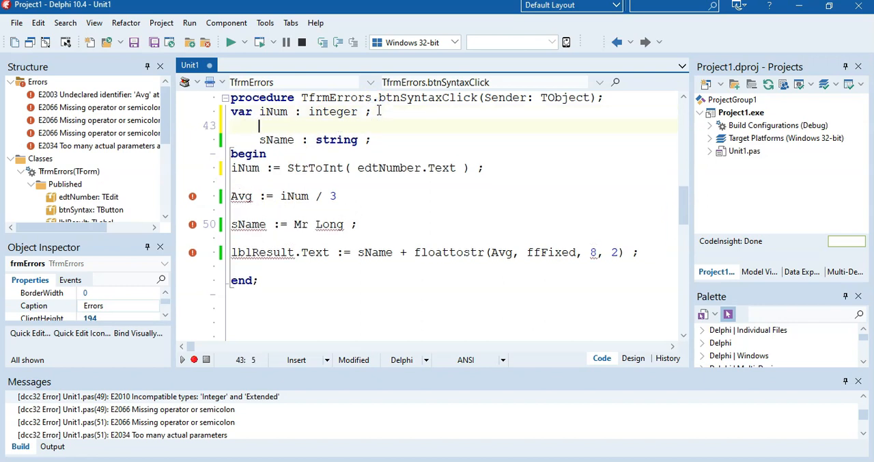
{"action": "type", "text": "Avg :"}
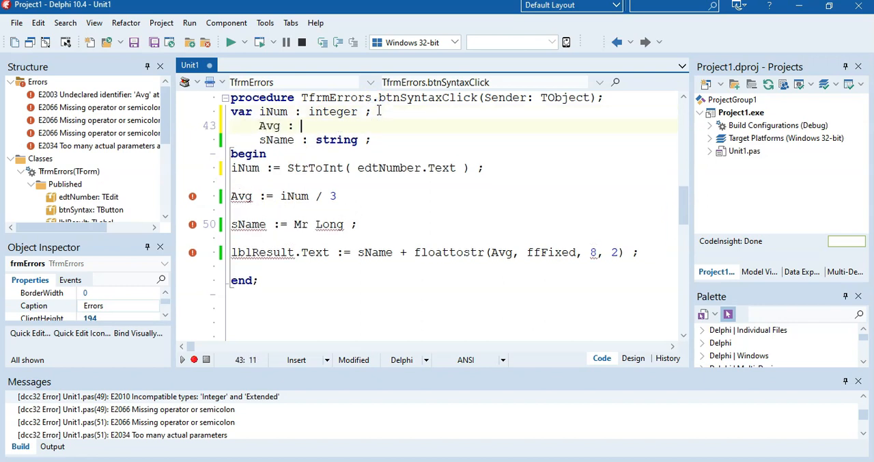
{"action": "type", "text": "real ;"}
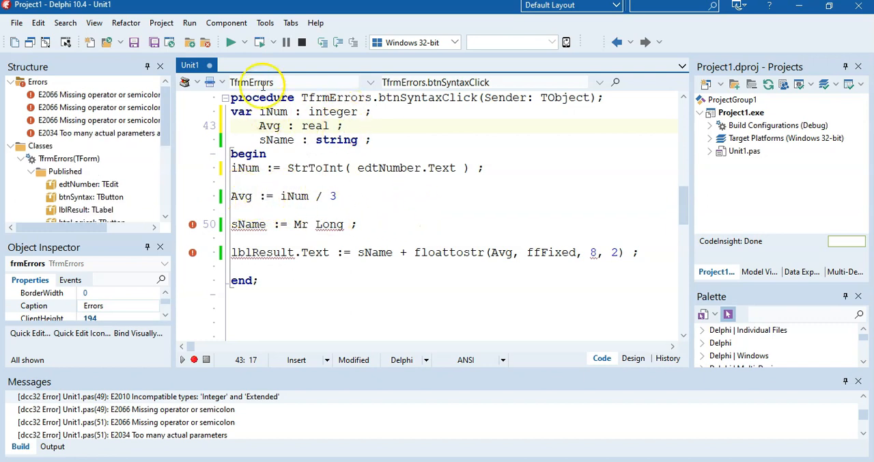
{"action": "left_click", "coordinate": [231, 41]}
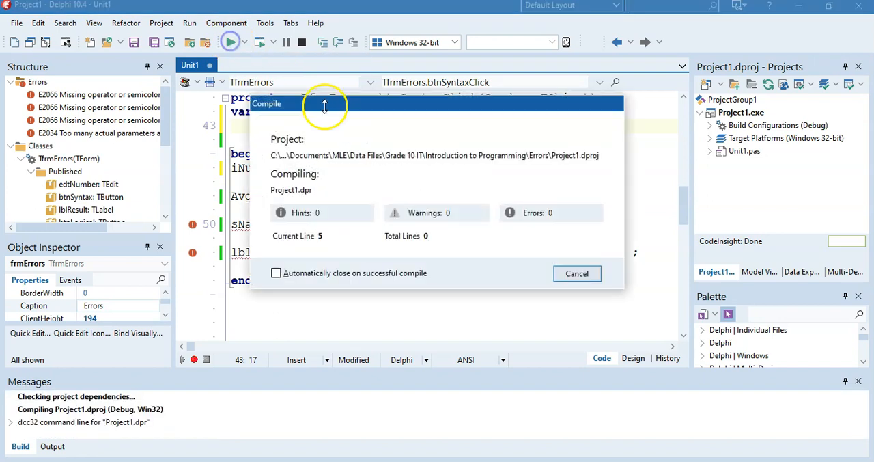
Add ';' after 'iNum / 3' and quote 'Mr Long', recompiling after each fix.
{"action": "left_click", "coordinate": [576, 273]}
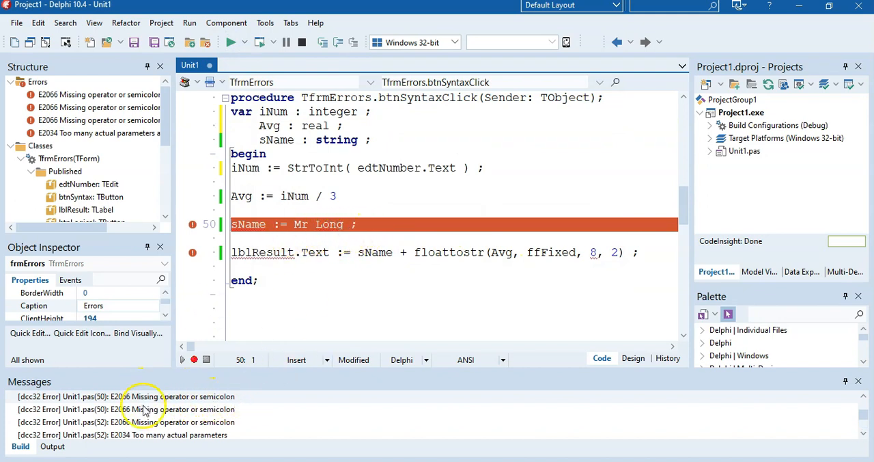
{"action": "mouse_move", "coordinate": [205, 409]}
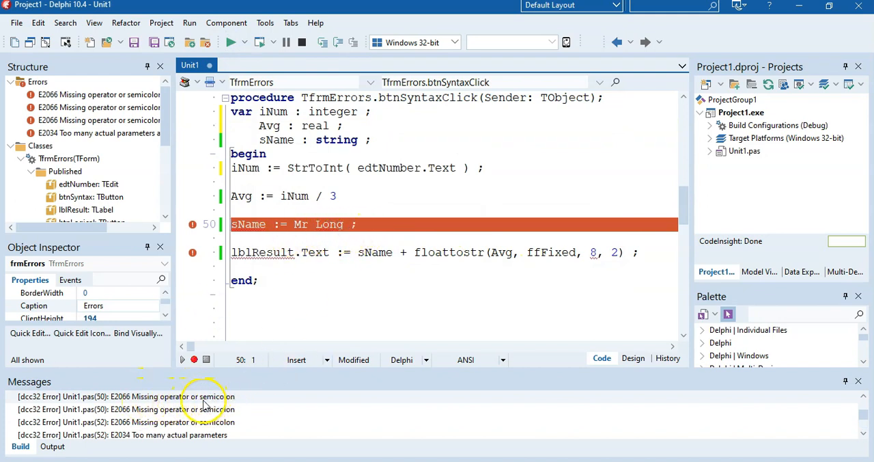
{"action": "mouse_move", "coordinate": [351, 236]}
{"action": "type", "text": " ;"}
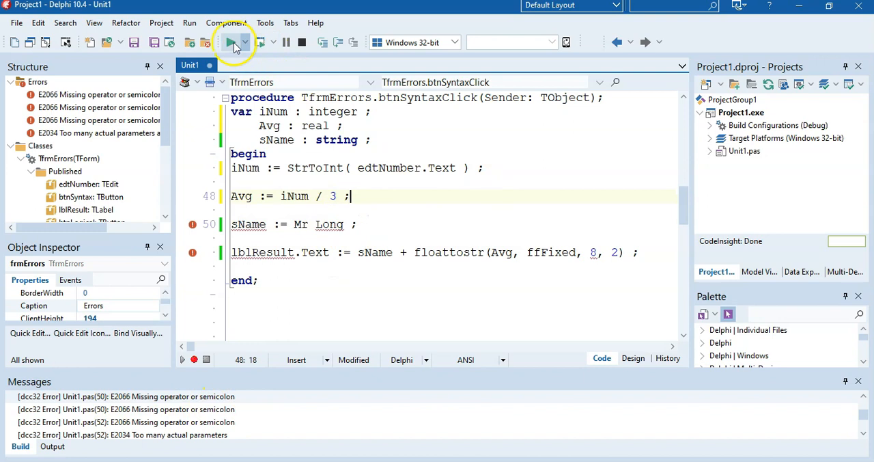
{"action": "left_click", "coordinate": [230, 42]}
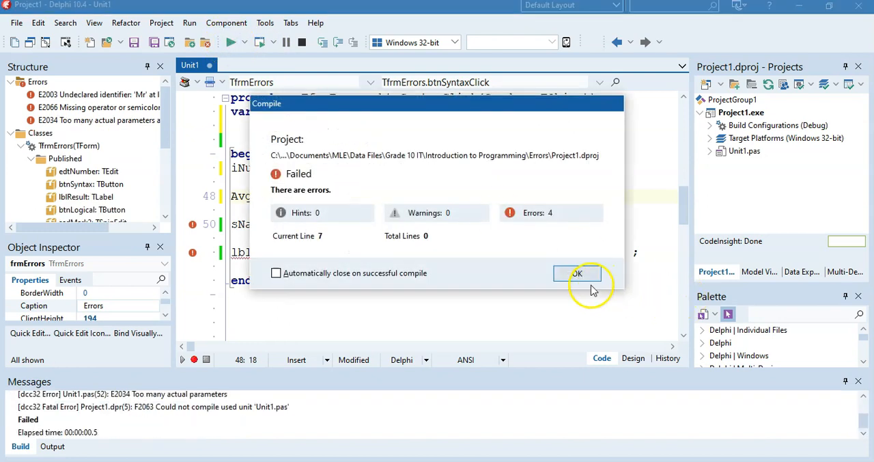
{"action": "left_click", "coordinate": [577, 273]}
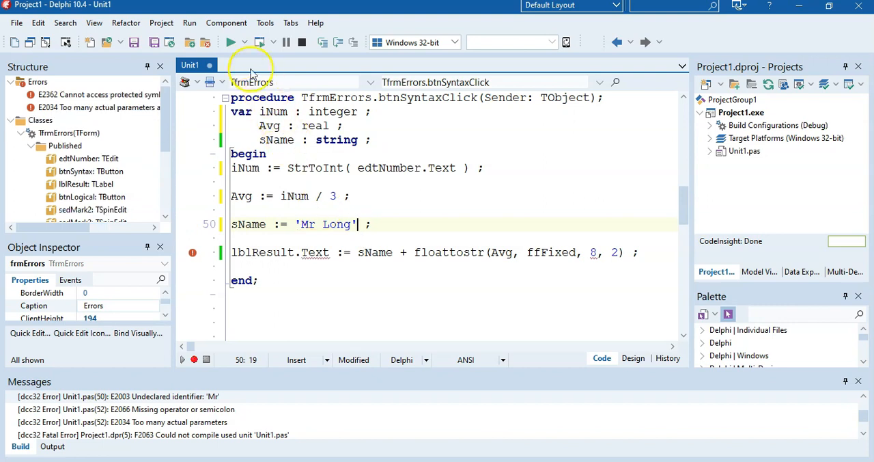
{"action": "left_click", "coordinate": [233, 43]}
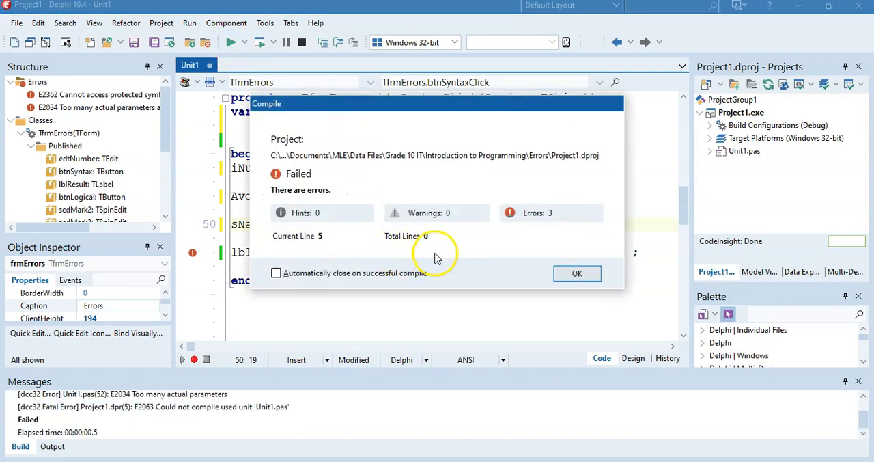
On line 52 replace Text with Caption and floattostr with FloatToStrF, then compile.
{"action": "left_click", "coordinate": [576, 273]}
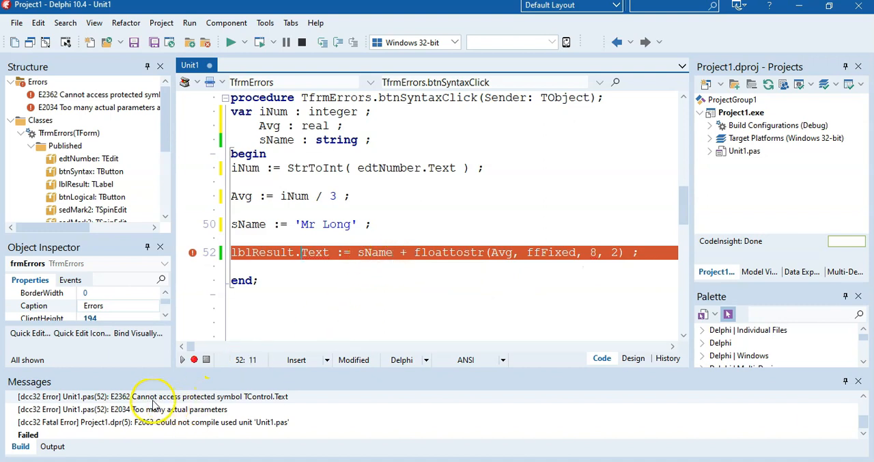
{"action": "mouse_move", "coordinate": [487, 245]}
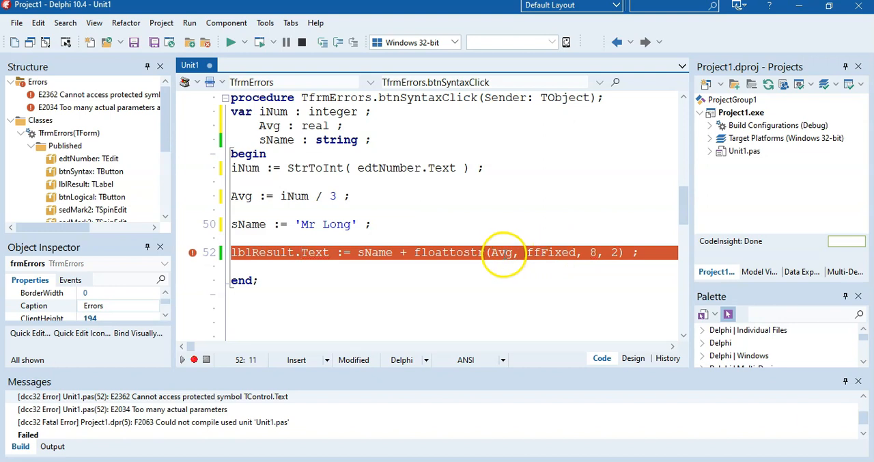
{"action": "double_click", "coordinate": [501, 252]}
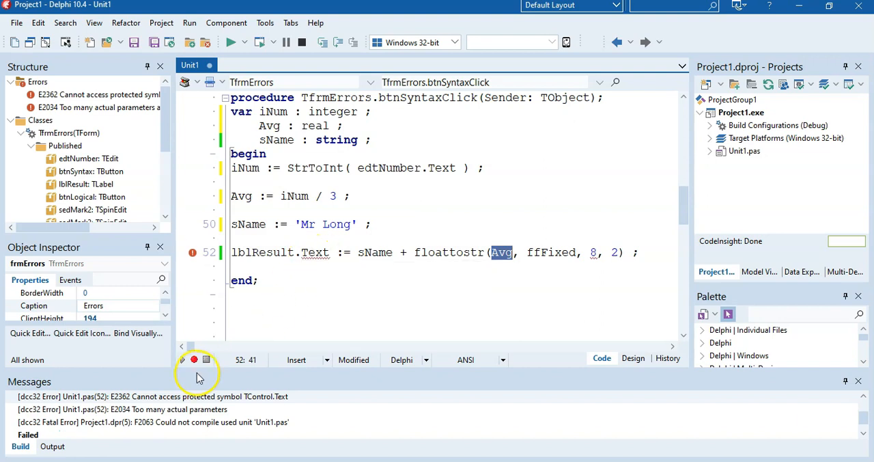
{"action": "double_click", "coordinate": [315, 252]}
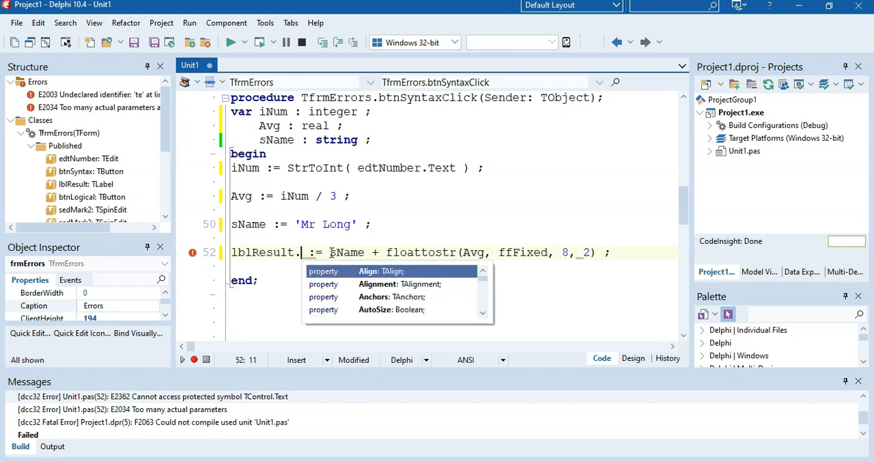
{"action": "type", "text": "Caption"}
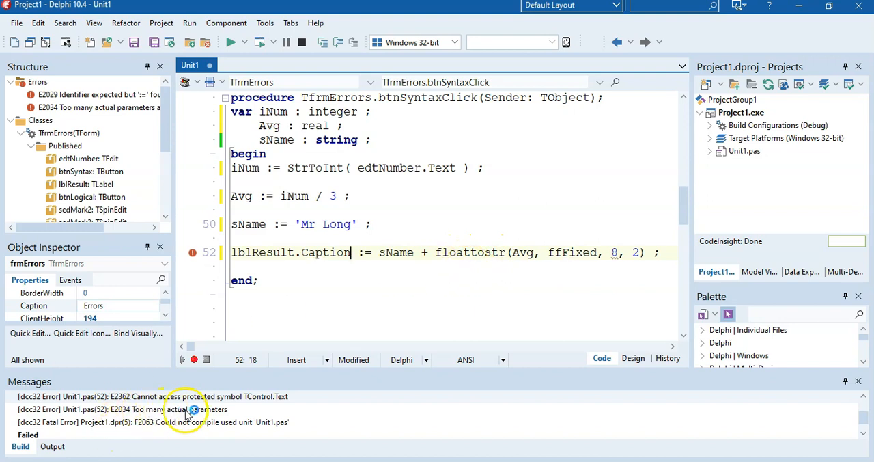
{"action": "mouse_move", "coordinate": [490, 252]}
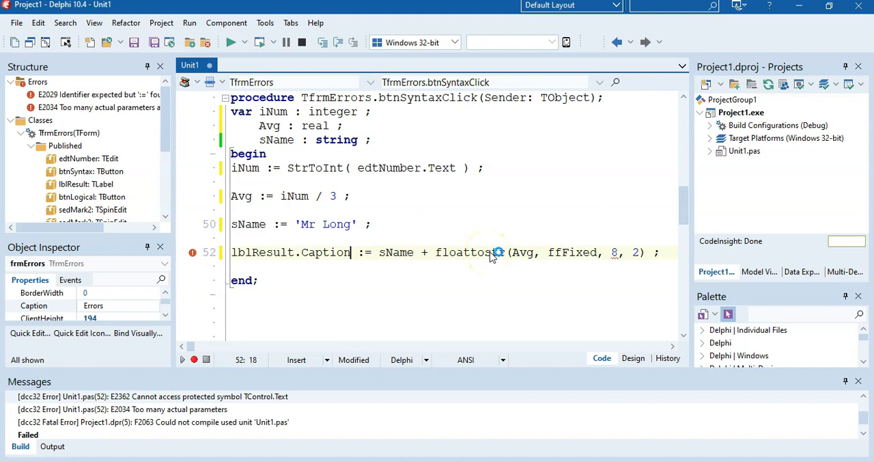
{"action": "mouse_move", "coordinate": [481, 255]}
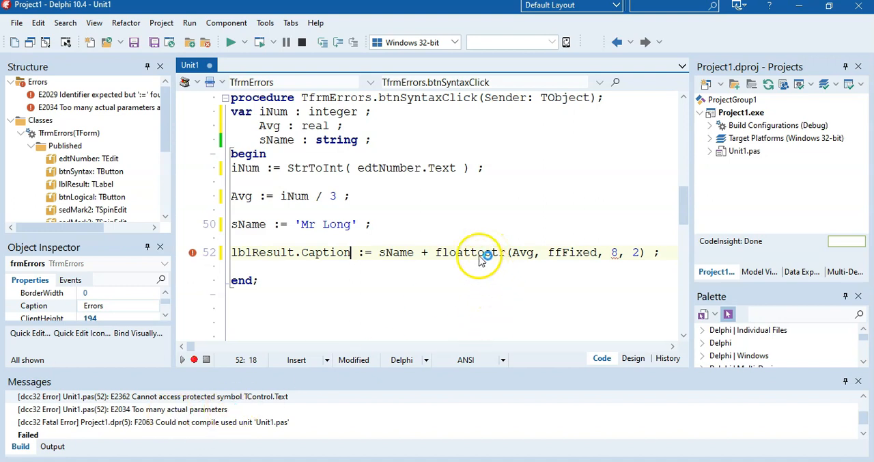
{"action": "mouse_move", "coordinate": [525, 252]}
{"action": "type", "text": "F"}
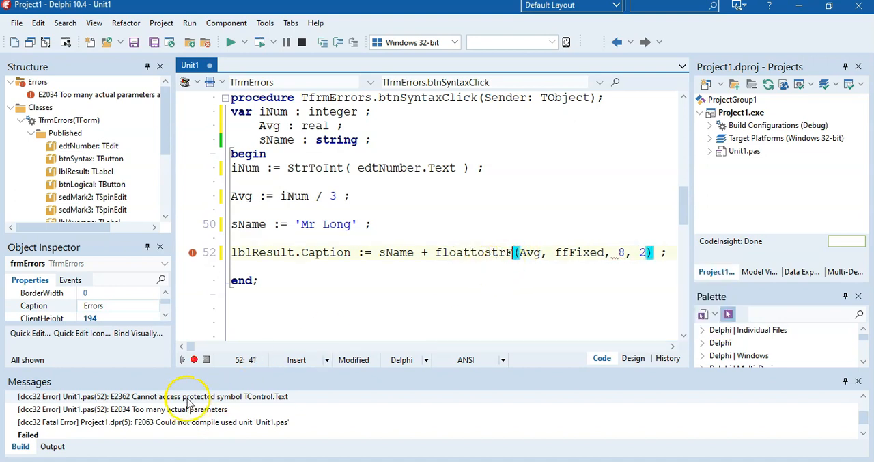
{"action": "left_click", "coordinate": [232, 42]}
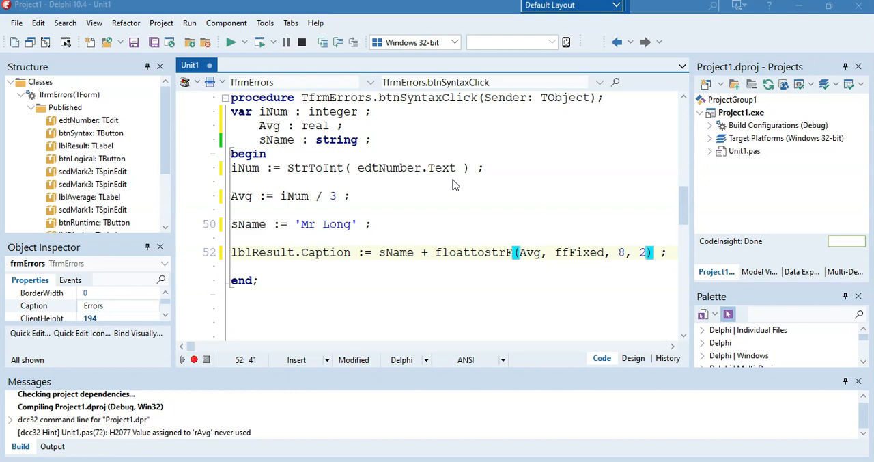
Run the program, click Syntax Errors to see 'Mr Long18.67', and close the form.
{"action": "left_click", "coordinate": [232, 42]}
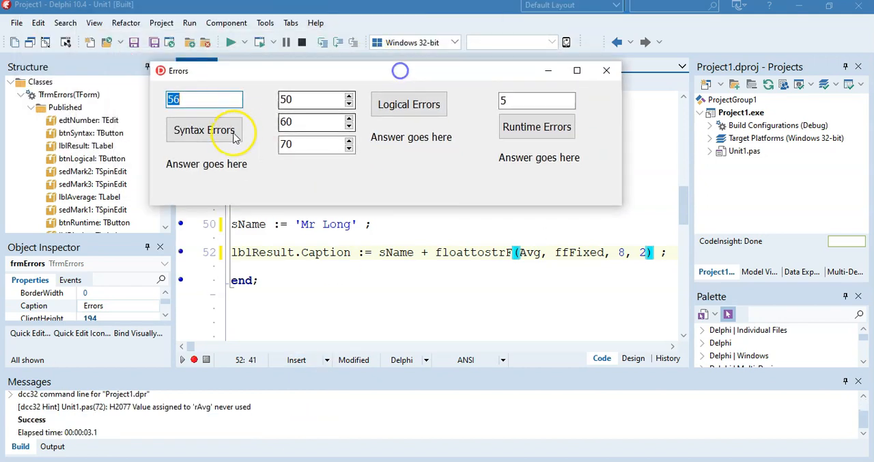
{"action": "left_click", "coordinate": [204, 130]}
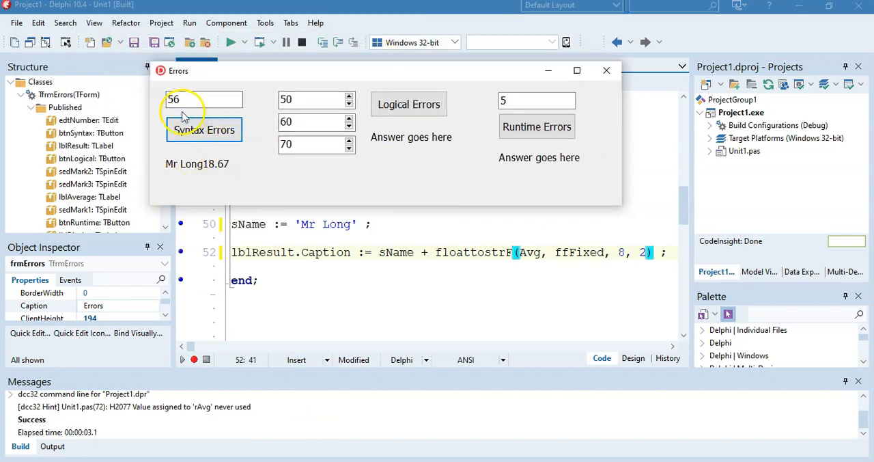
{"action": "left_click", "coordinate": [606, 70]}
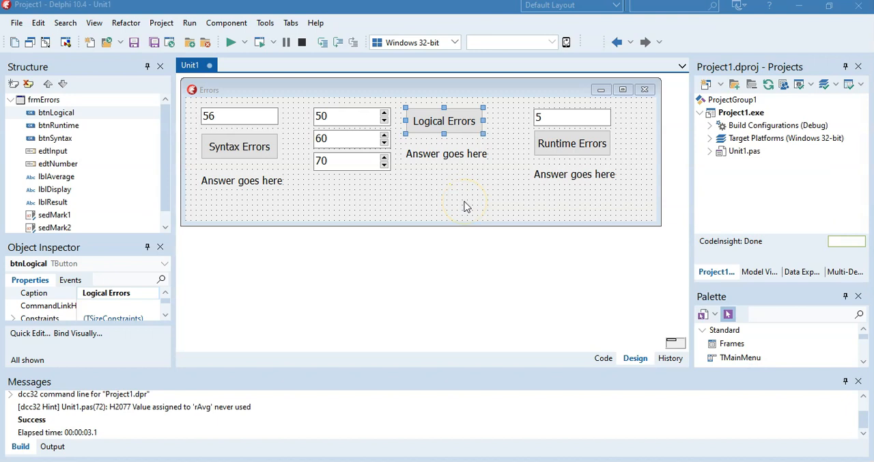
{"action": "mouse_move", "coordinate": [425, 157]}
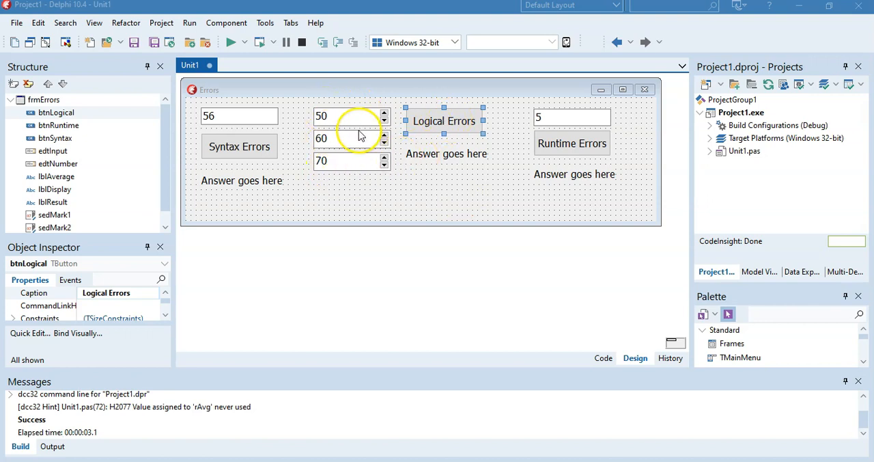
{"action": "mouse_move", "coordinate": [335, 173]}
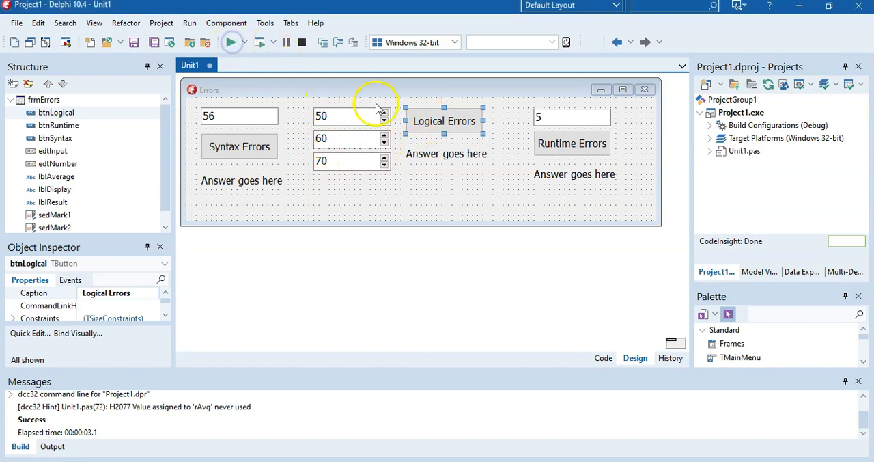
Run the program, test Logical Errors, and open the logical-errors handler code.
{"action": "left_click", "coordinate": [231, 42]}
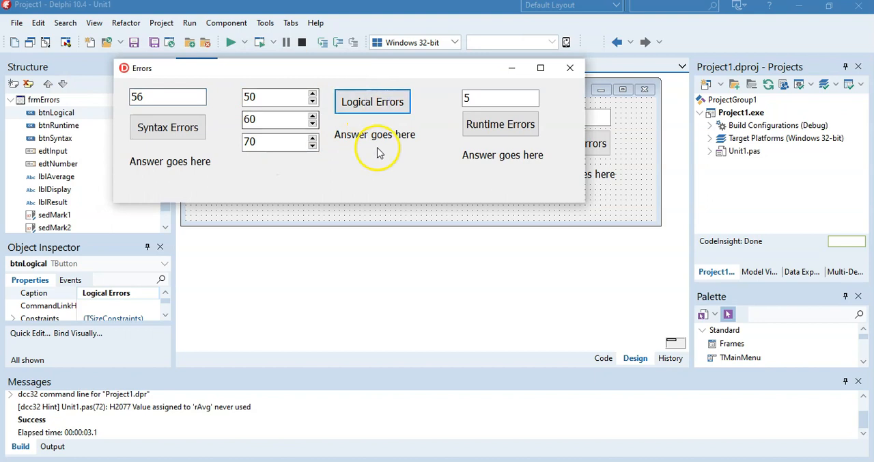
{"action": "left_click", "coordinate": [569, 67]}
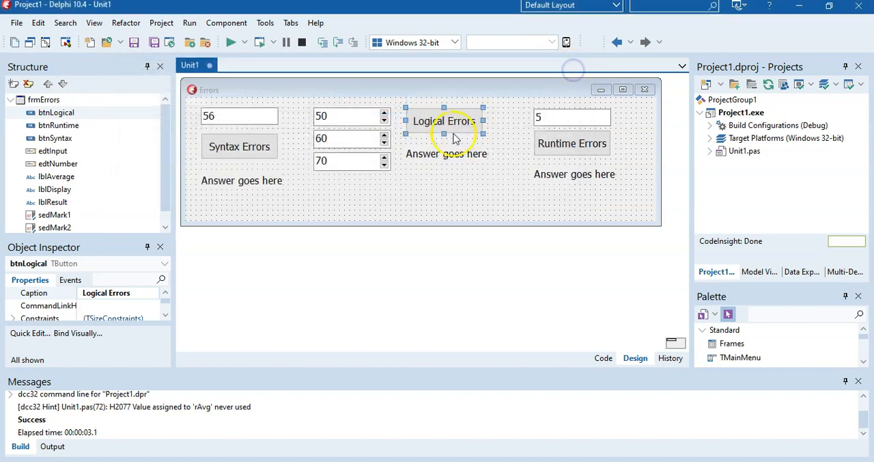
{"action": "left_click", "coordinate": [602, 358]}
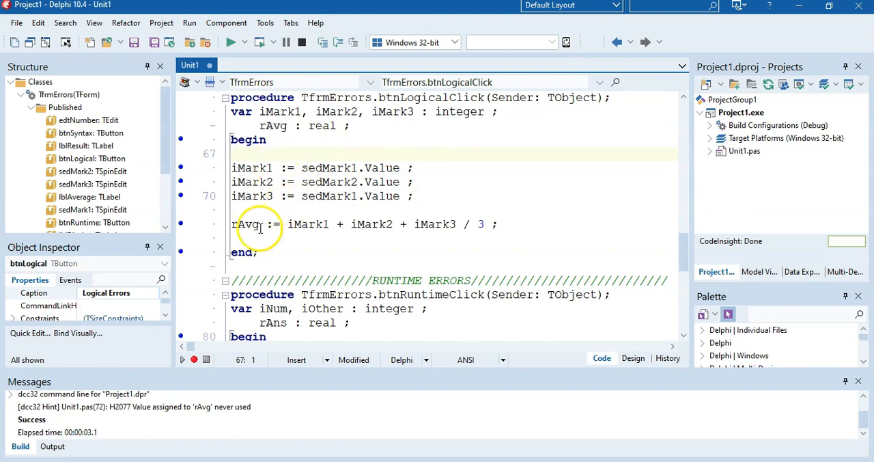
Add 'lblAverage.Caption := FloatToStr(rAvg);' after the average calculation line.
{"action": "left_click", "coordinate": [503, 224]}
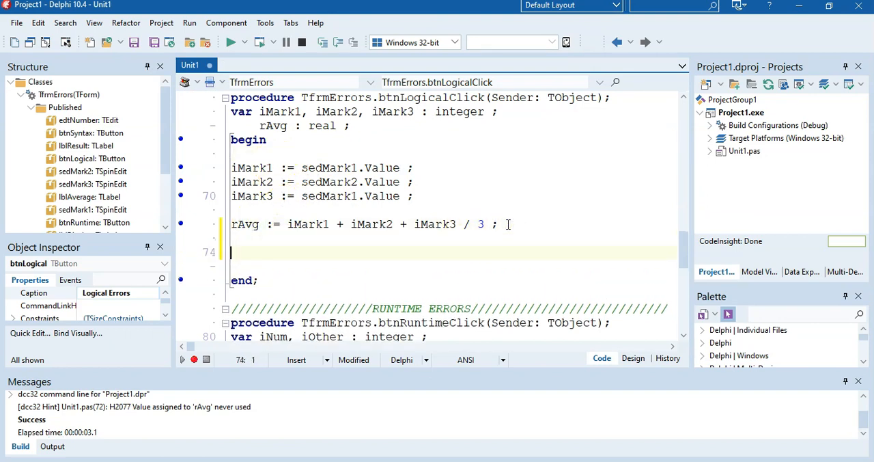
{"action": "type", "text": "lblAverage,"}
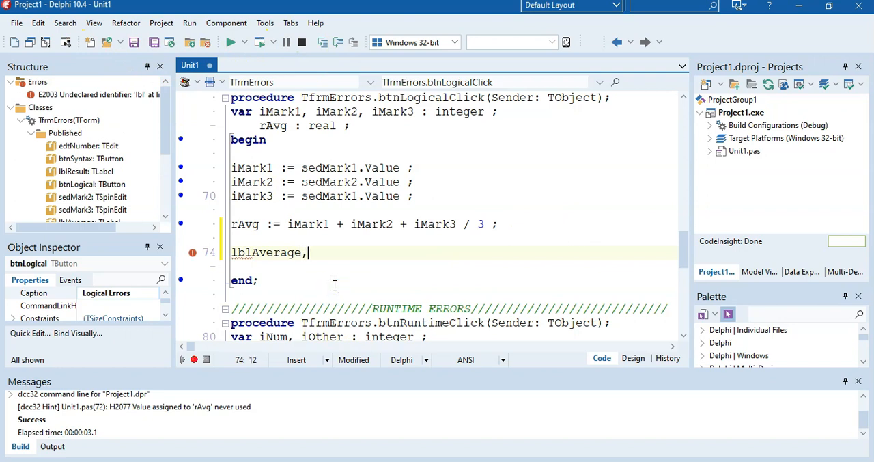
{"action": "type", "text": "Capt"}
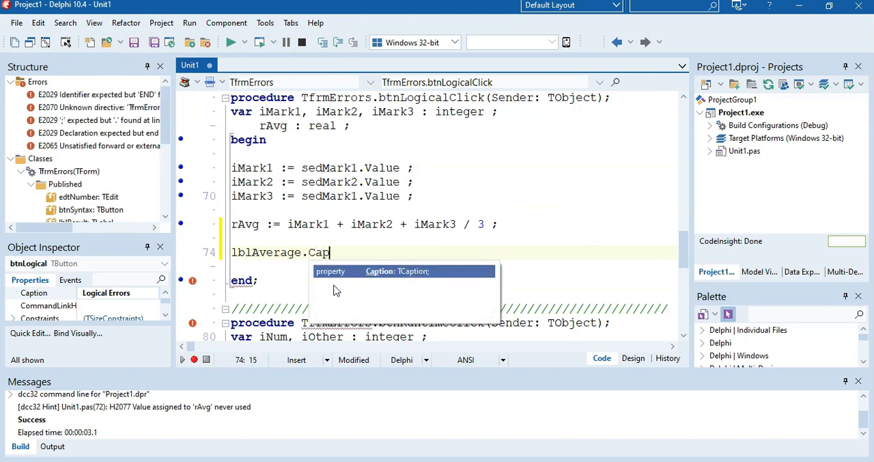
{"action": "type", "text": "tion := r"}
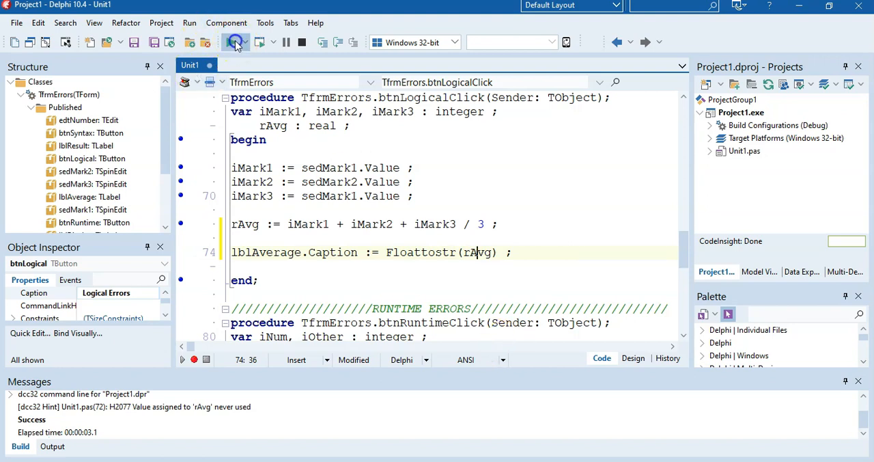
Run Logical Errors to see 126.666666666667, then replace sedMark1 with sedMark3 on line 70.
{"action": "left_click", "coordinate": [234, 42]}
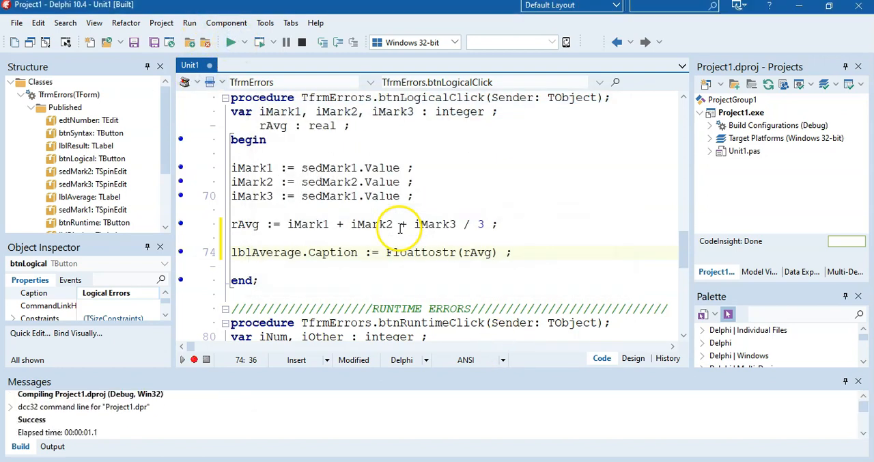
{"action": "left_click", "coordinate": [230, 43]}
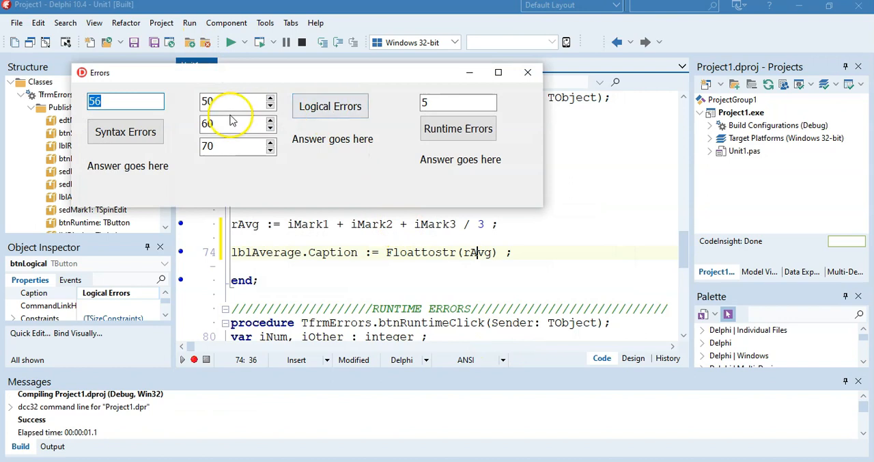
{"action": "left_click", "coordinate": [330, 105]}
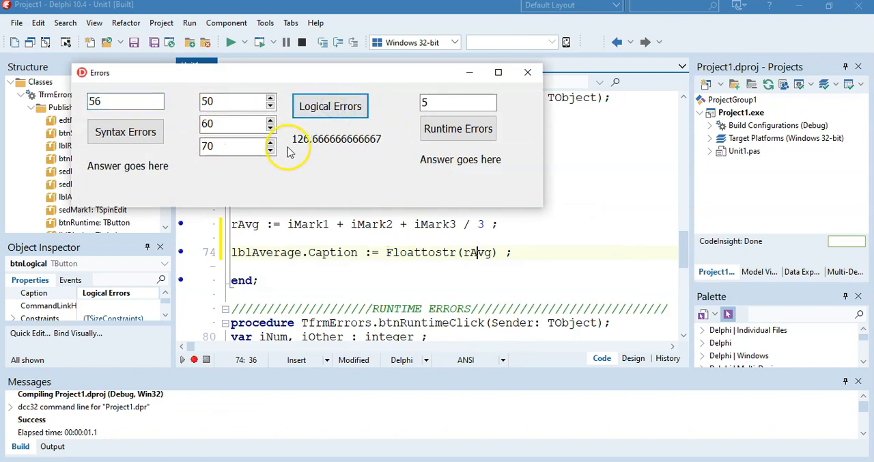
{"action": "left_click", "coordinate": [527, 73]}
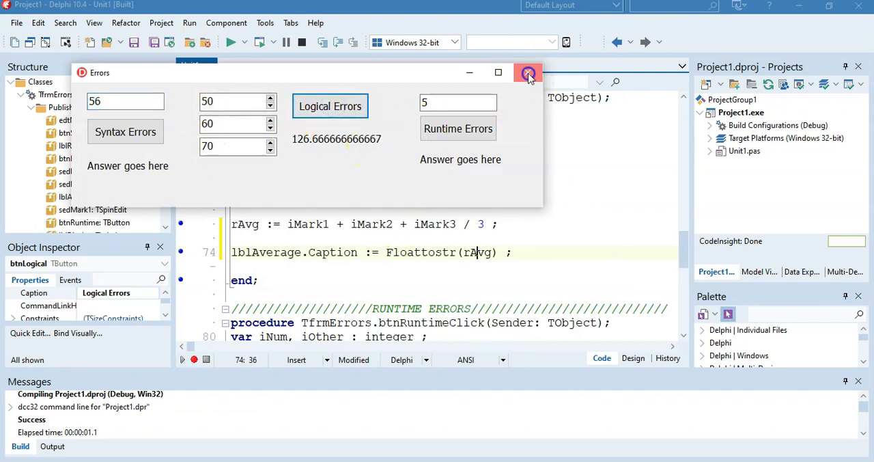
{"action": "left_click", "coordinate": [528, 73]}
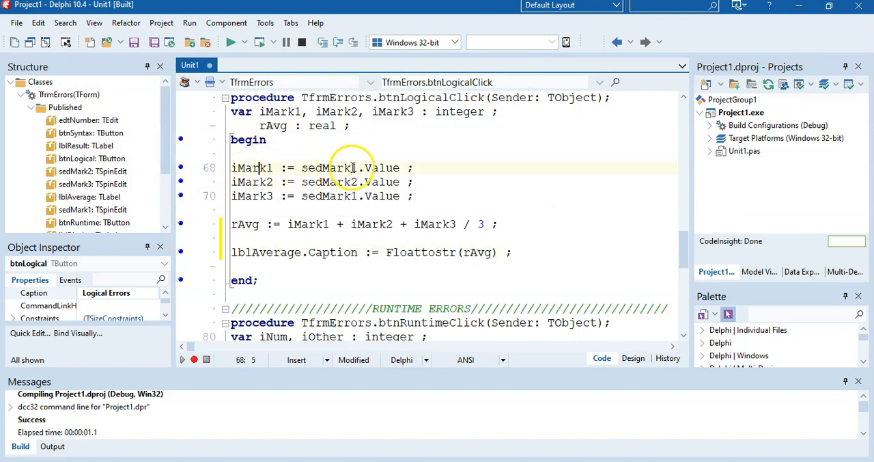
{"action": "double_click", "coordinate": [328, 167]}
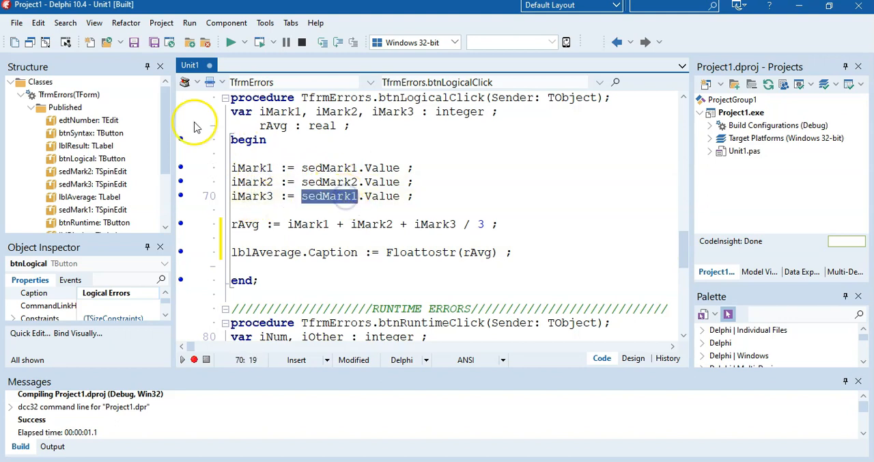
{"action": "left_click", "coordinate": [633, 357]}
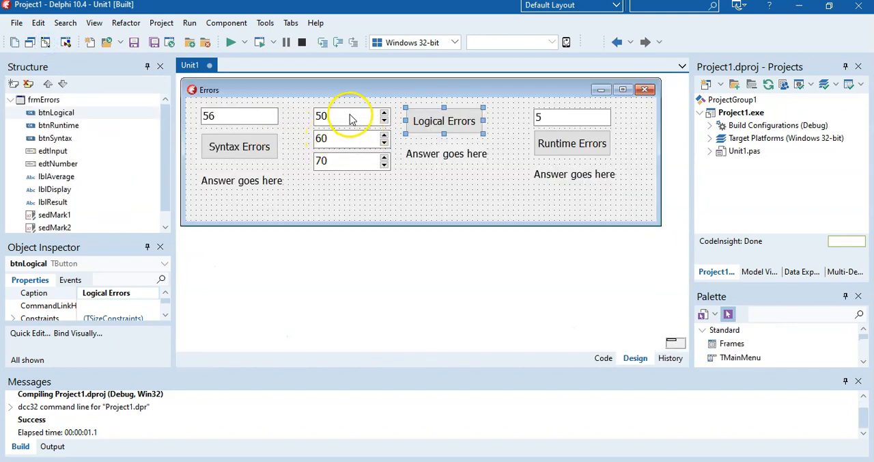
{"action": "mouse_move", "coordinate": [362, 162]}
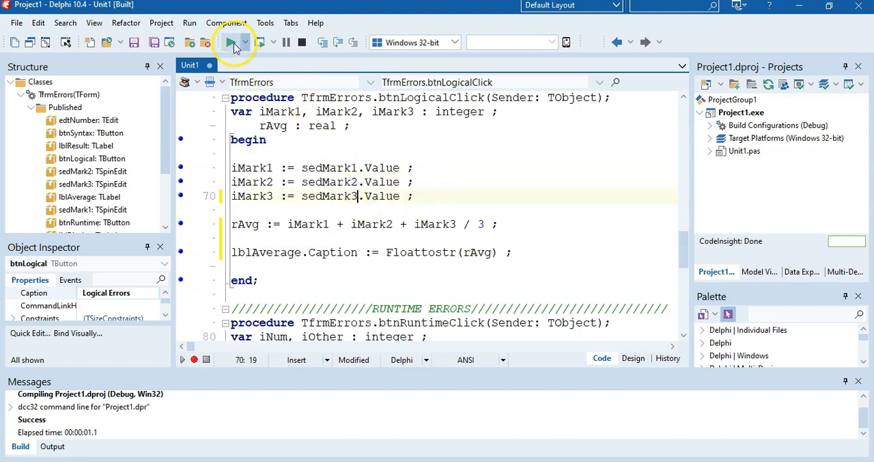
{"action": "mouse_move", "coordinate": [232, 42]}
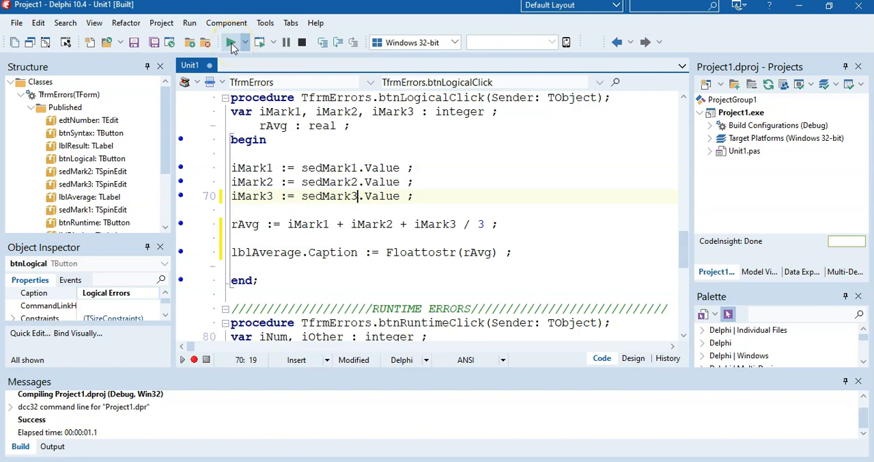
Run the program and test Logical Errors, which shows 133.333333333333, then close it.
{"action": "left_click", "coordinate": [231, 42]}
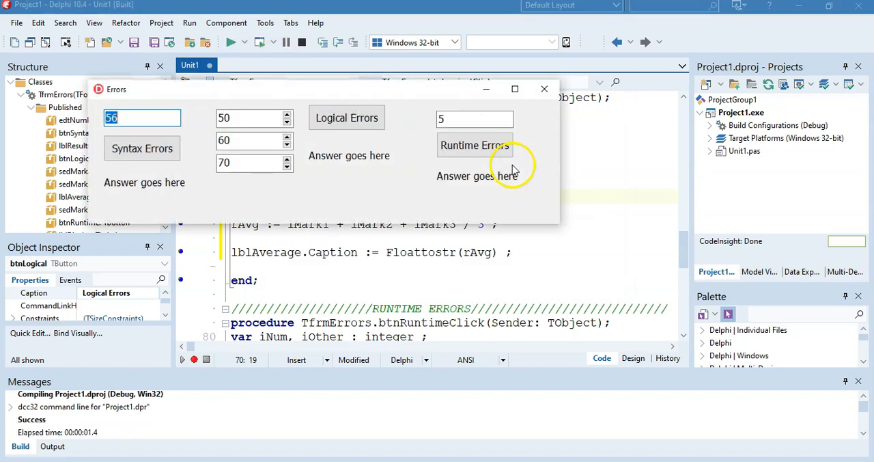
{"action": "left_click", "coordinate": [346, 117]}
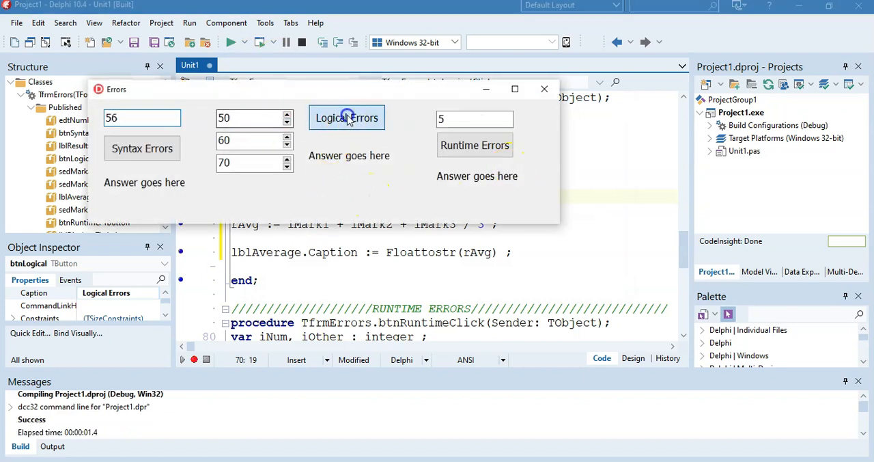
{"action": "left_click", "coordinate": [346, 118]}
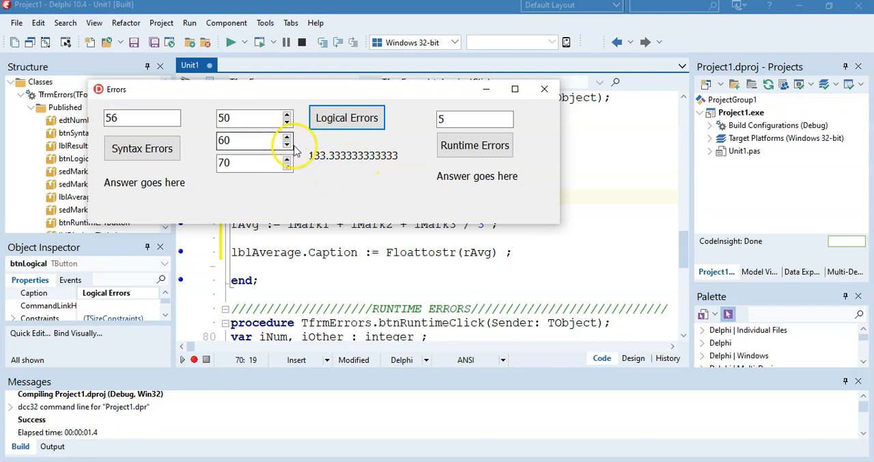
{"action": "left_click", "coordinate": [543, 89]}
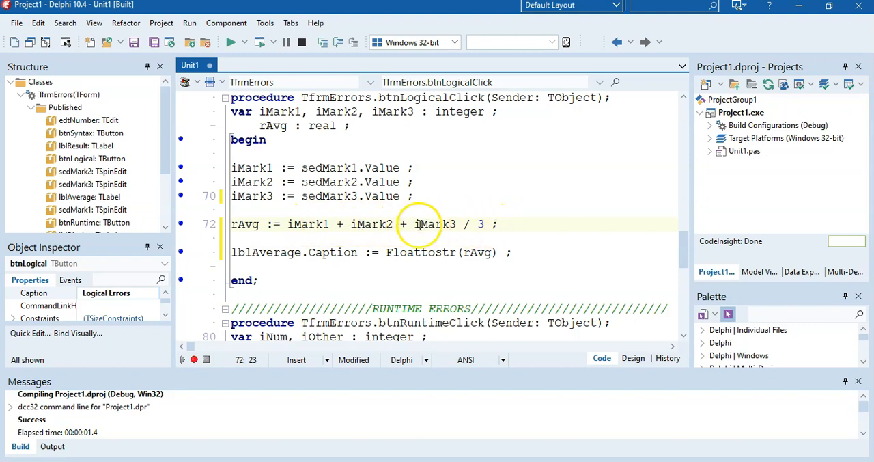
Bracket iMark1 + iMark2 + iMark3 before dividing by 3 and rebuild.
{"action": "left_click_drag", "start_coordinate": [416, 224], "coordinate": [486, 224]}
{"action": "type", "text": "("}
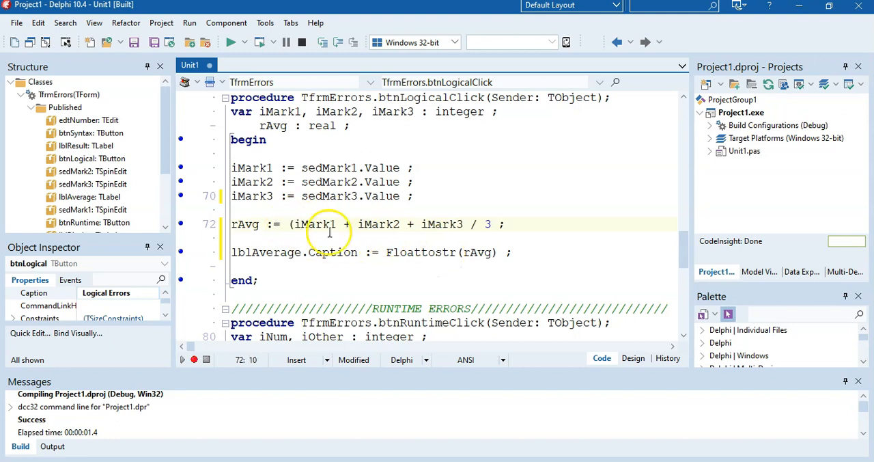
{"action": "type", "text": "3"}
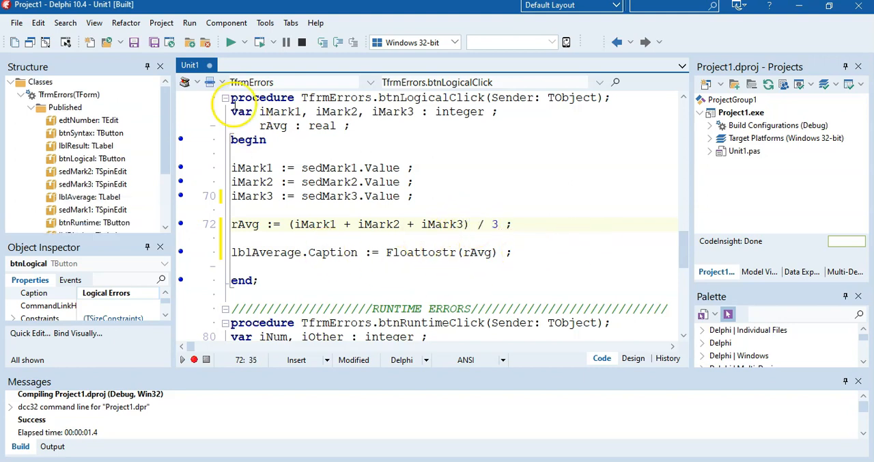
{"action": "left_click", "coordinate": [230, 42]}
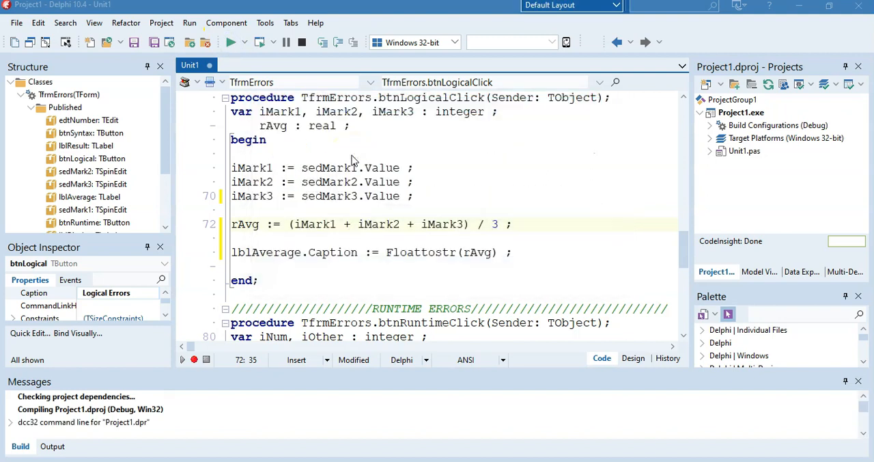
Close the running app after the successful build and return to the form designer.
{"action": "left_click", "coordinate": [363, 134]}
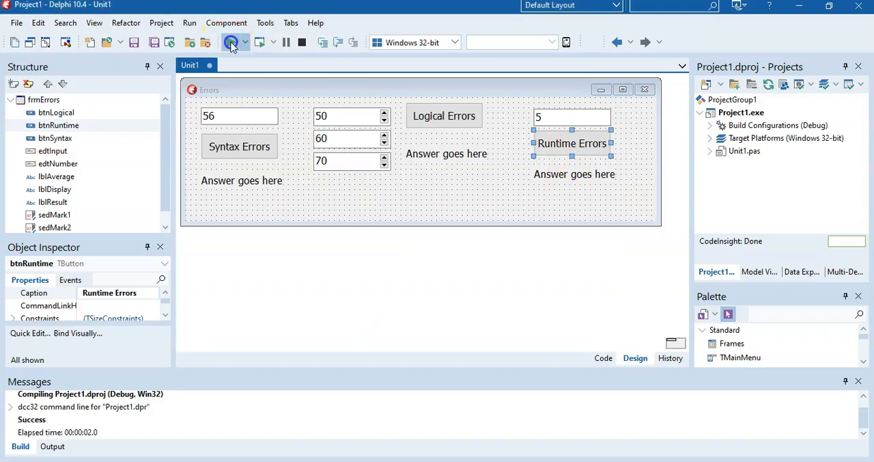
Run and trigger 'Floating point division by zero', then change iOther := 0 to 10.
{"action": "left_click", "coordinate": [232, 42]}
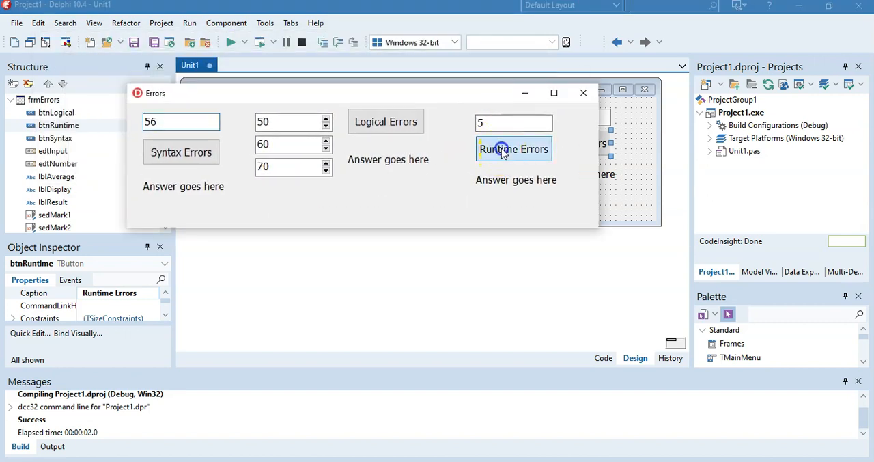
{"action": "left_click", "coordinate": [513, 149]}
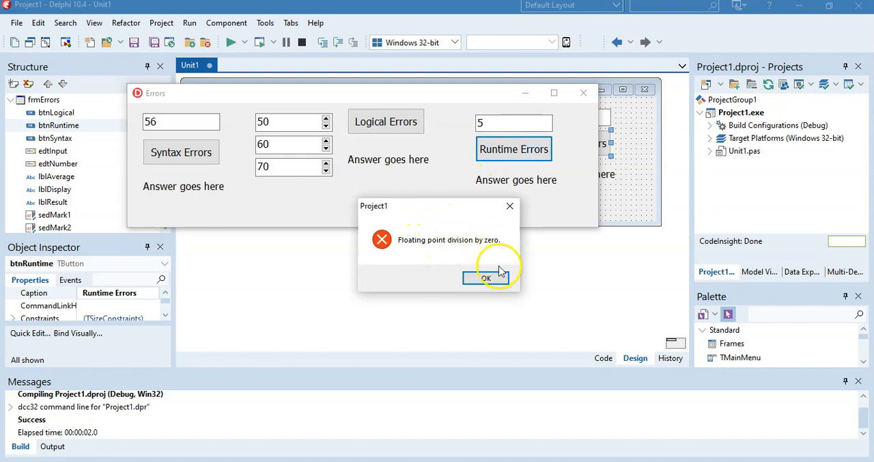
{"action": "left_click", "coordinate": [486, 276]}
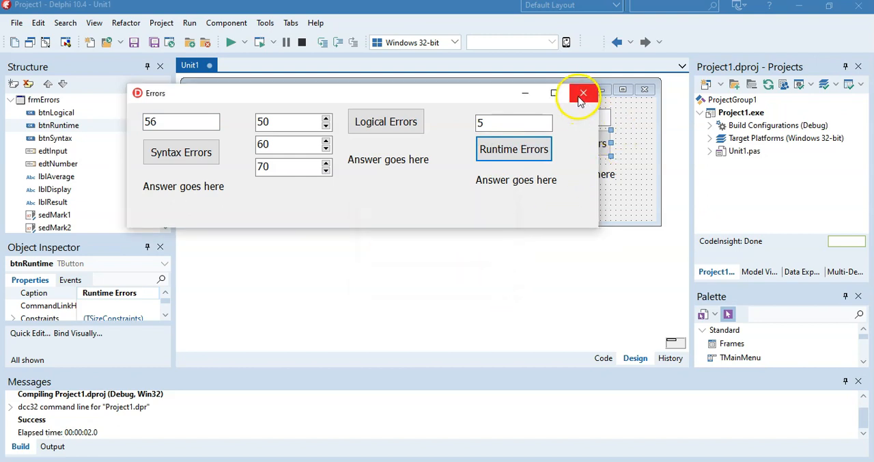
{"action": "left_click", "coordinate": [578, 92]}
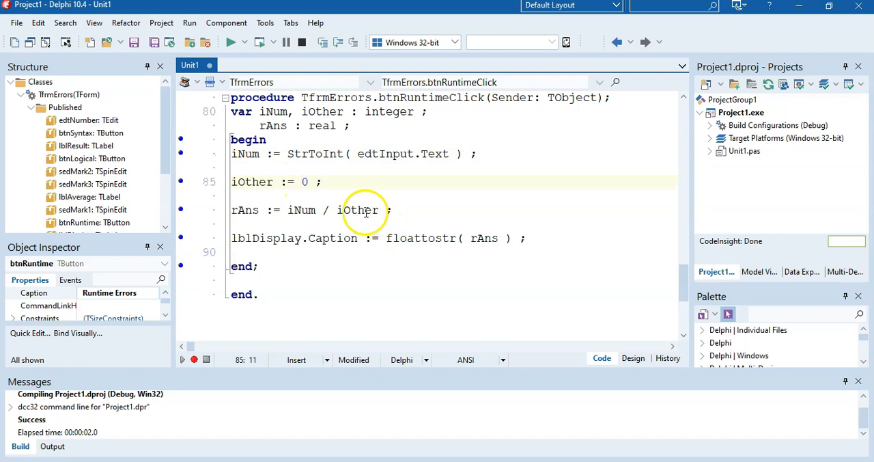
{"action": "double_click", "coordinate": [357, 210]}
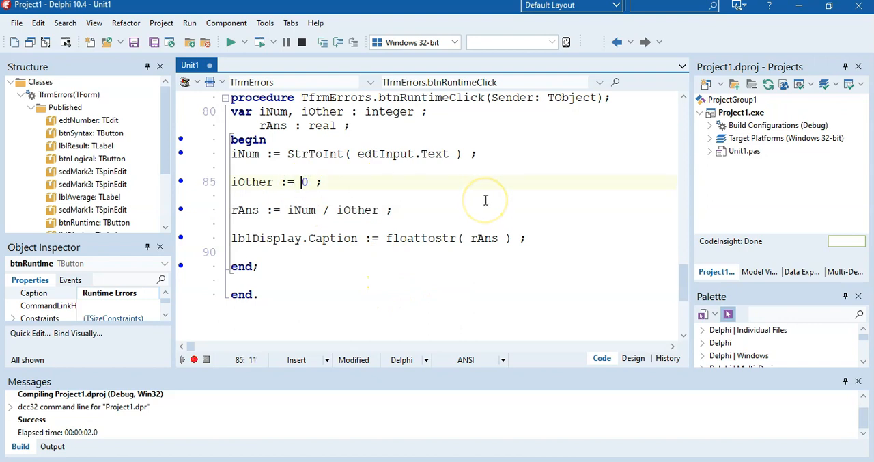
{"action": "type", "text": "1"}
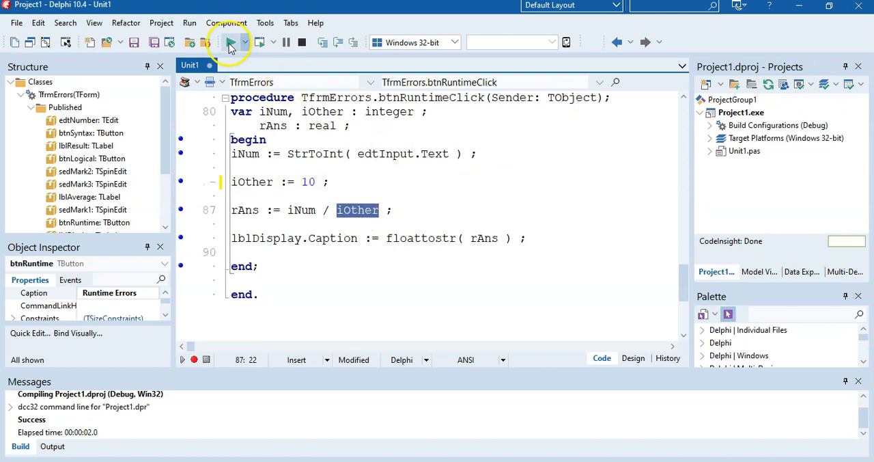
Run with 'five' entered to raise "'five' is not a valid integer value", then close the form.
{"action": "left_click", "coordinate": [230, 42]}
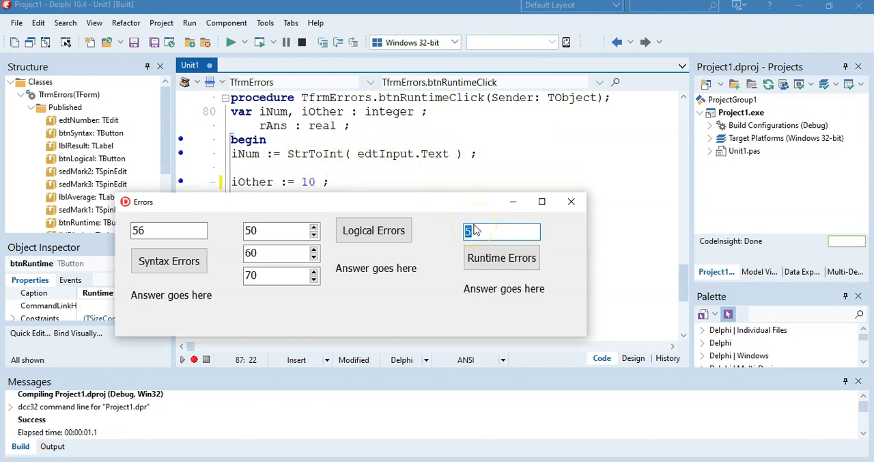
{"action": "type", "text": "five"}
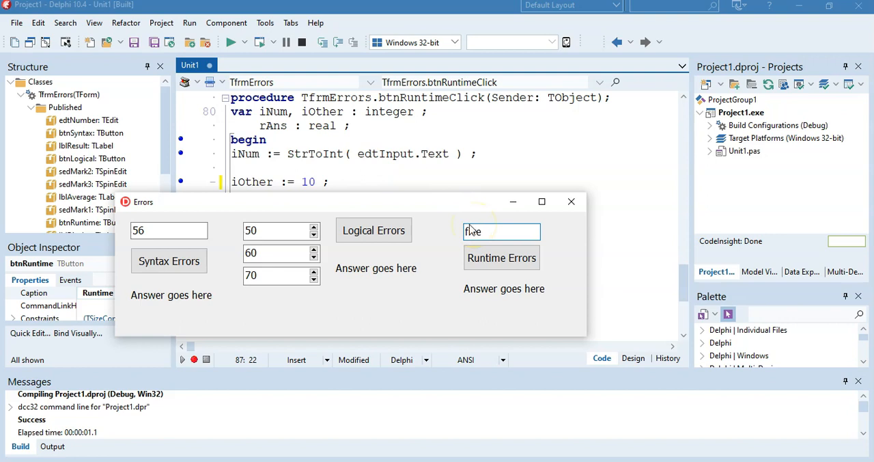
{"action": "left_click", "coordinate": [501, 257]}
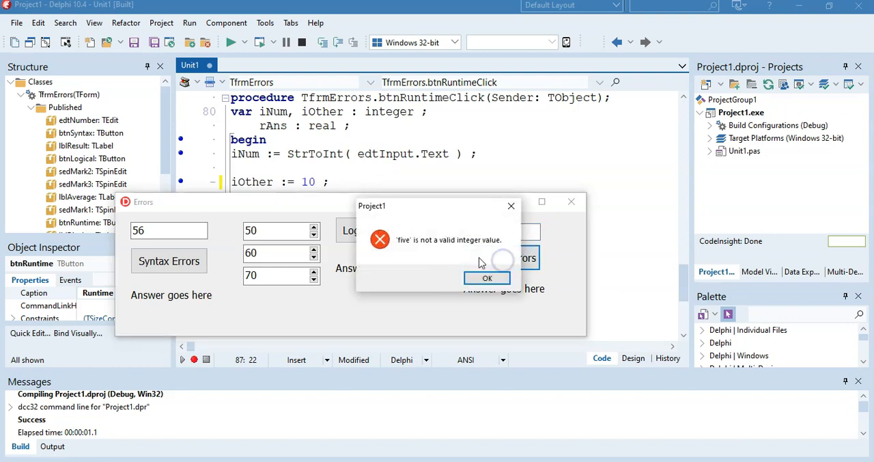
{"action": "left_click", "coordinate": [487, 277]}
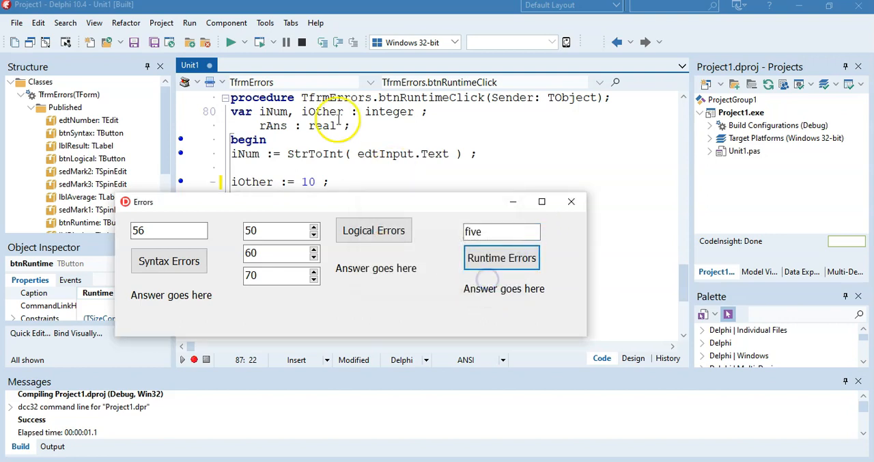
{"action": "left_click", "coordinate": [571, 201]}
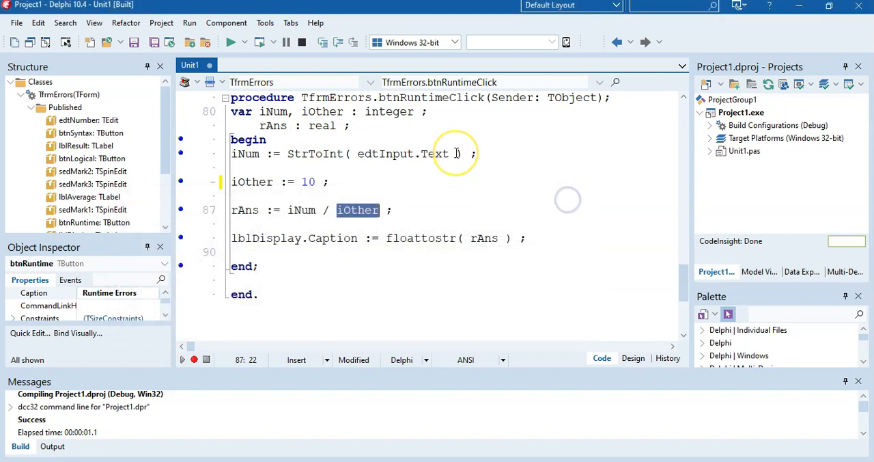
{"action": "mouse_move", "coordinate": [455, 205]}
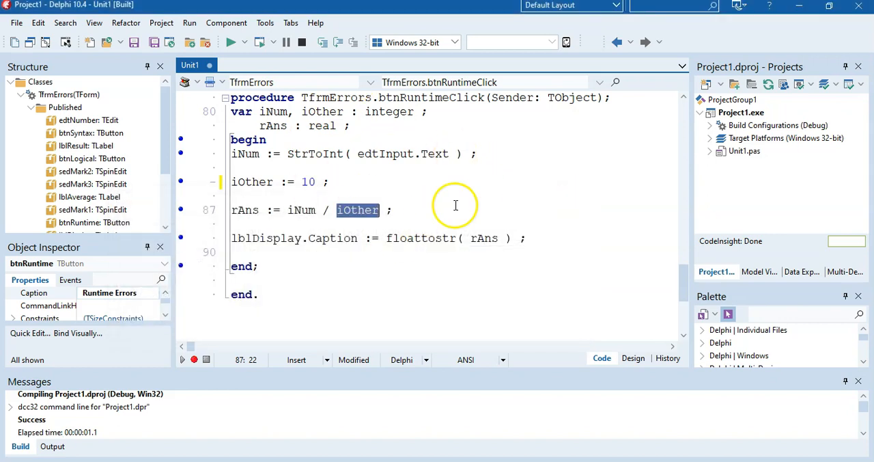
{"action": "mouse_move", "coordinate": [429, 203]}
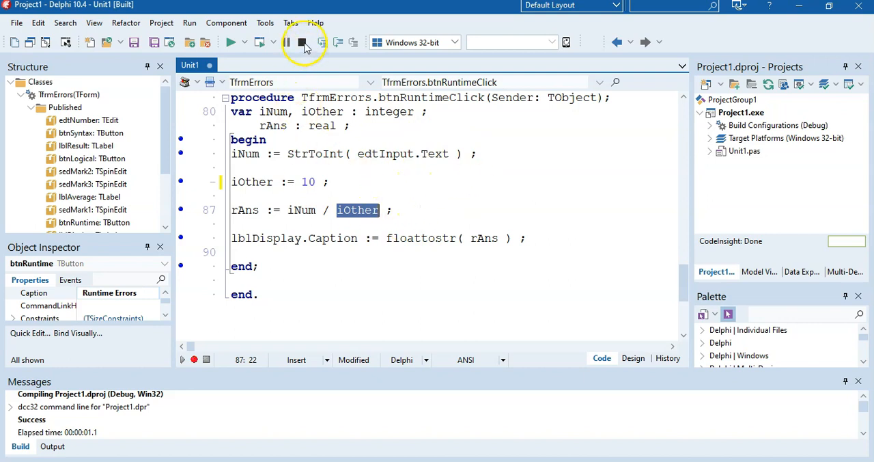
{"action": "mouse_move", "coordinate": [303, 43]}
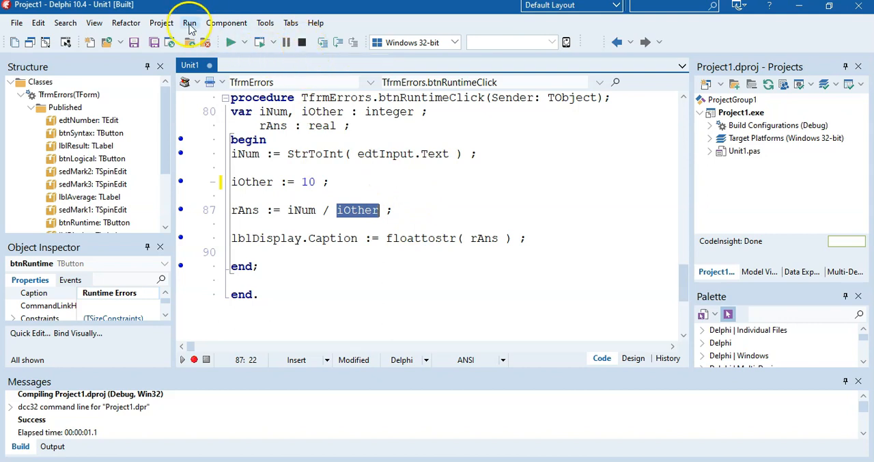
{"action": "left_click", "coordinate": [189, 22]}
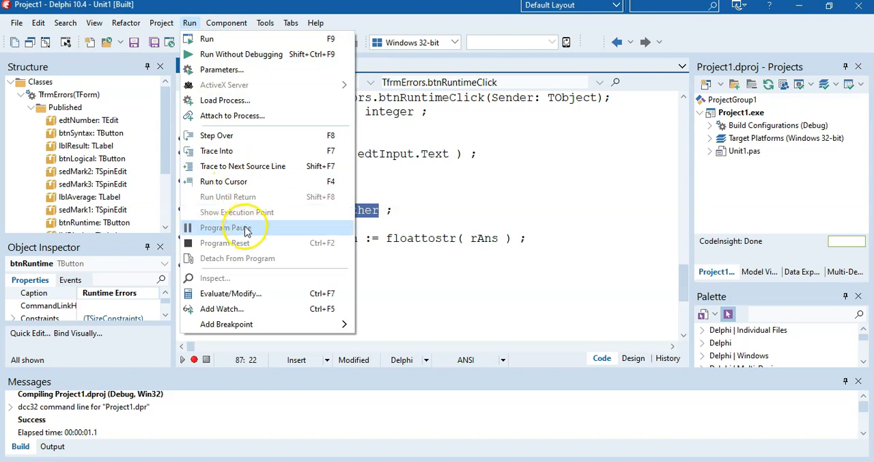
{"action": "mouse_move", "coordinate": [455, 211]}
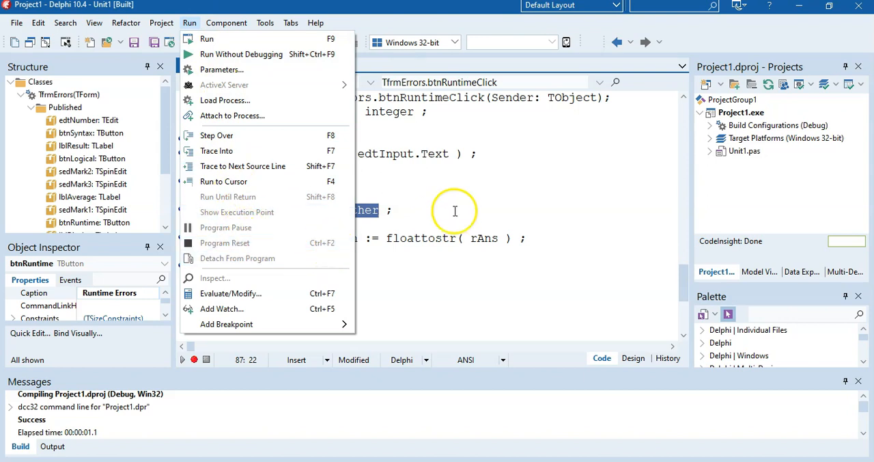
{"action": "left_click", "coordinate": [206, 39]}
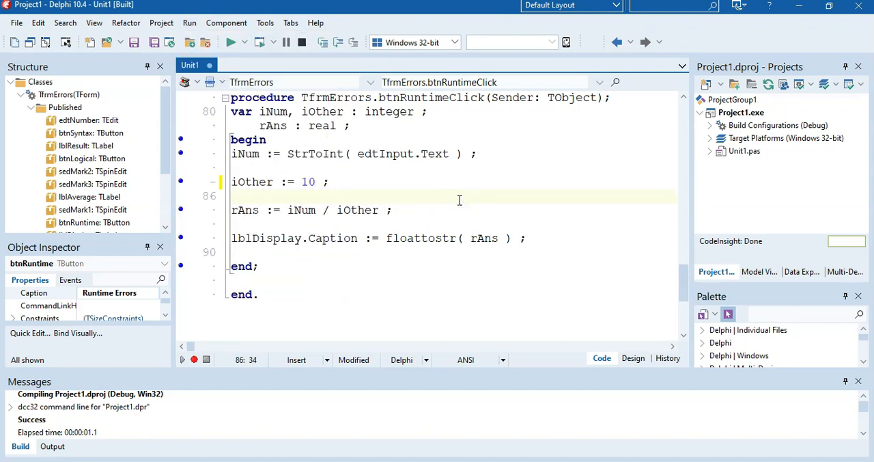
{"action": "mouse_move", "coordinate": [370, 229]}
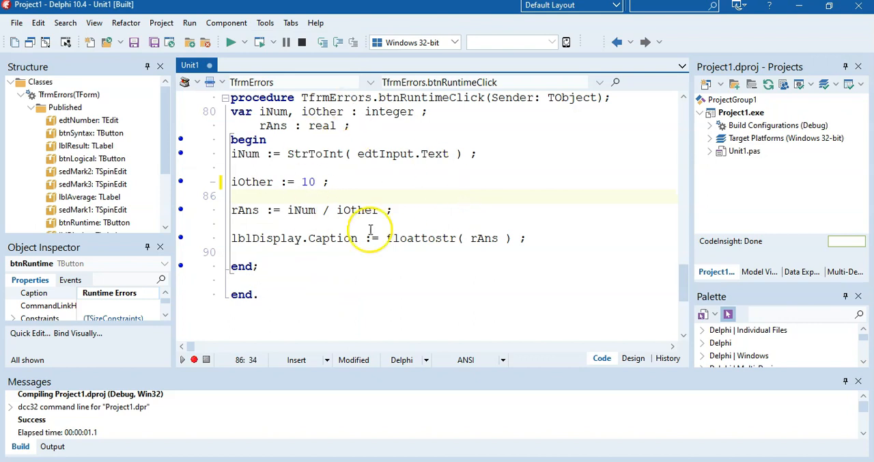